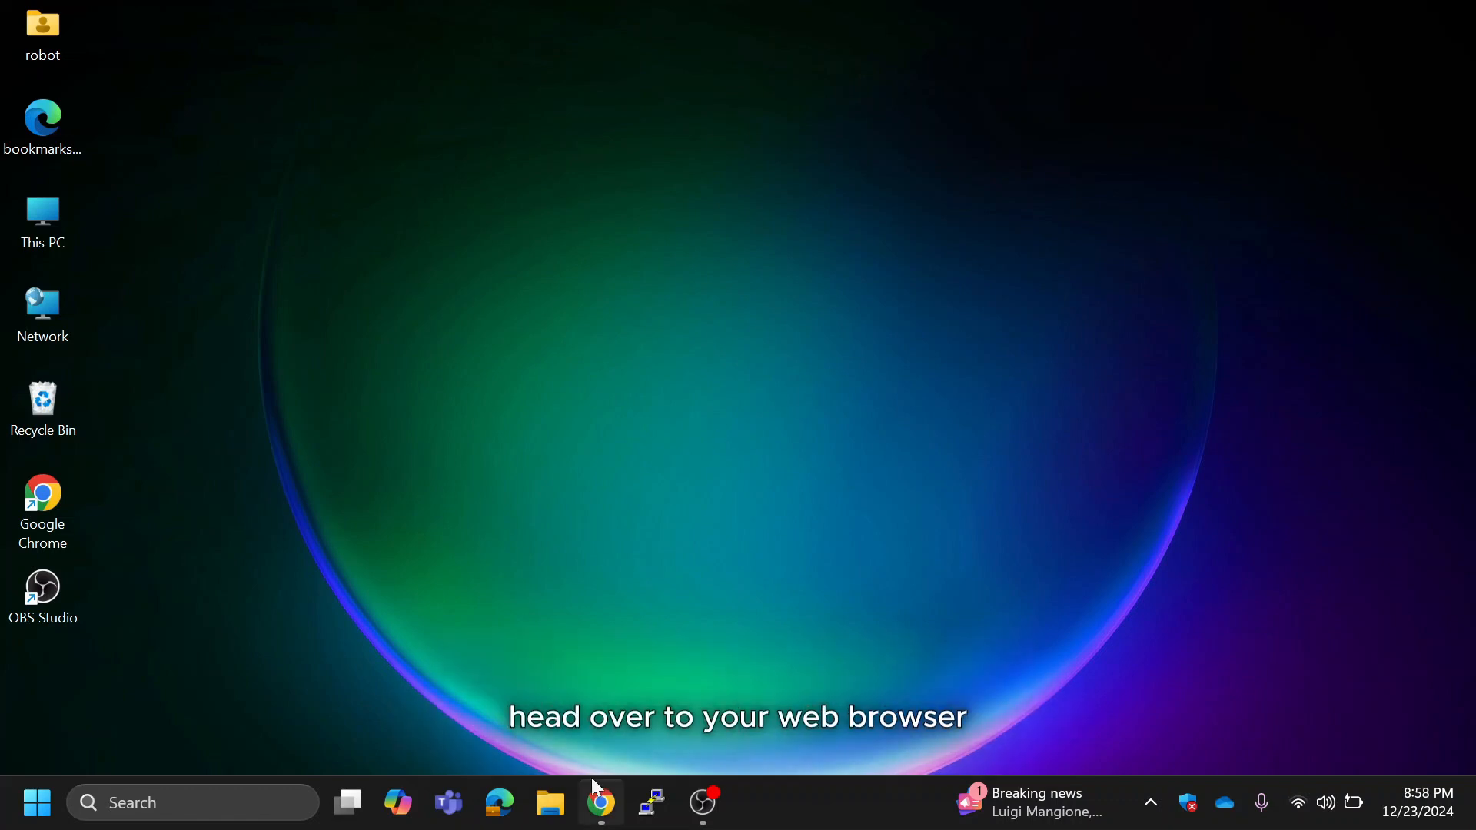
Launch Chrome and go to the official Rufus site rufus.ie
{"action": "left_click", "coordinate": [599, 802]}
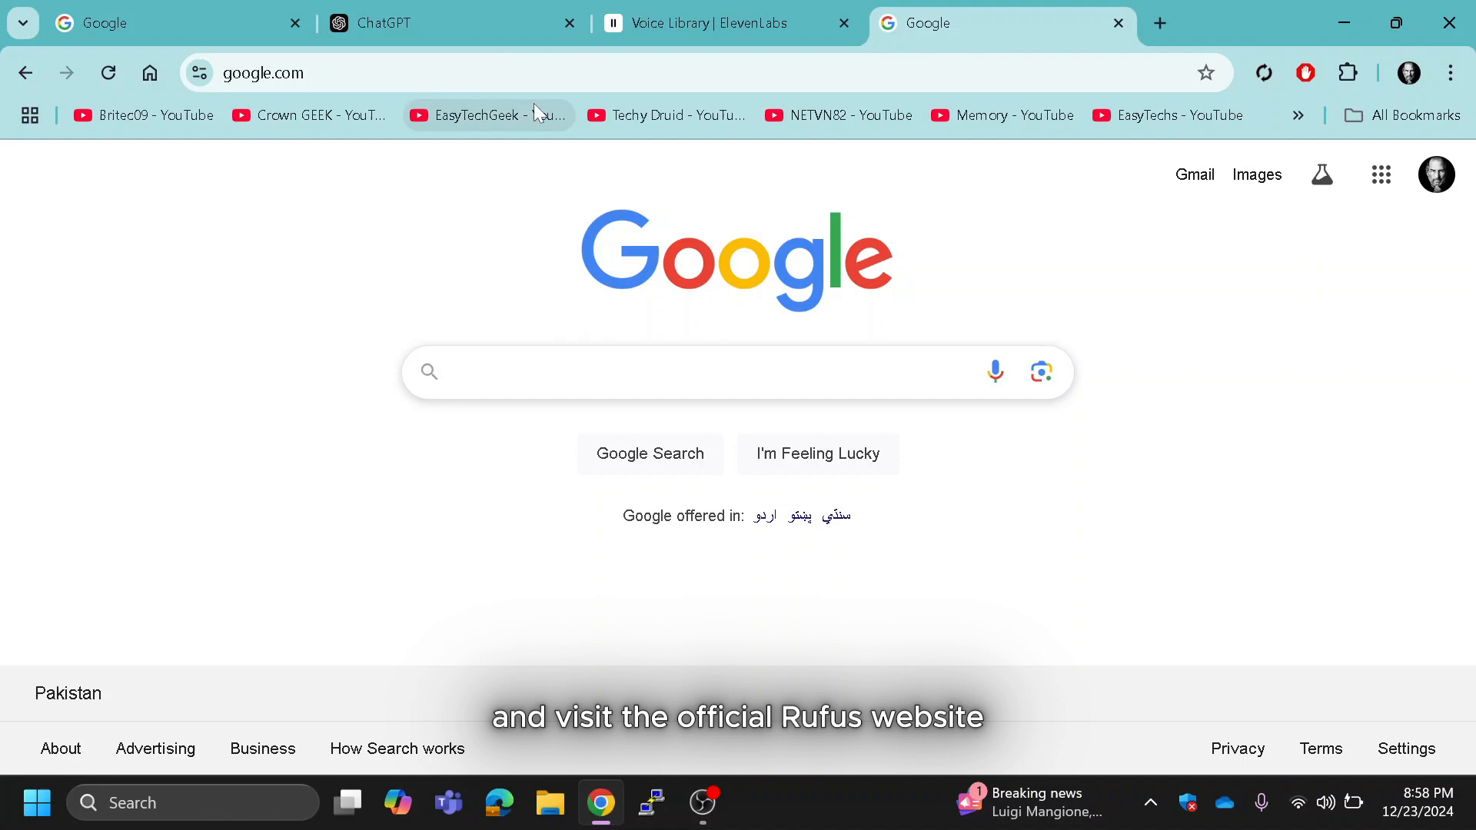
{"action": "type", "text": "rufus.ie/en/"}
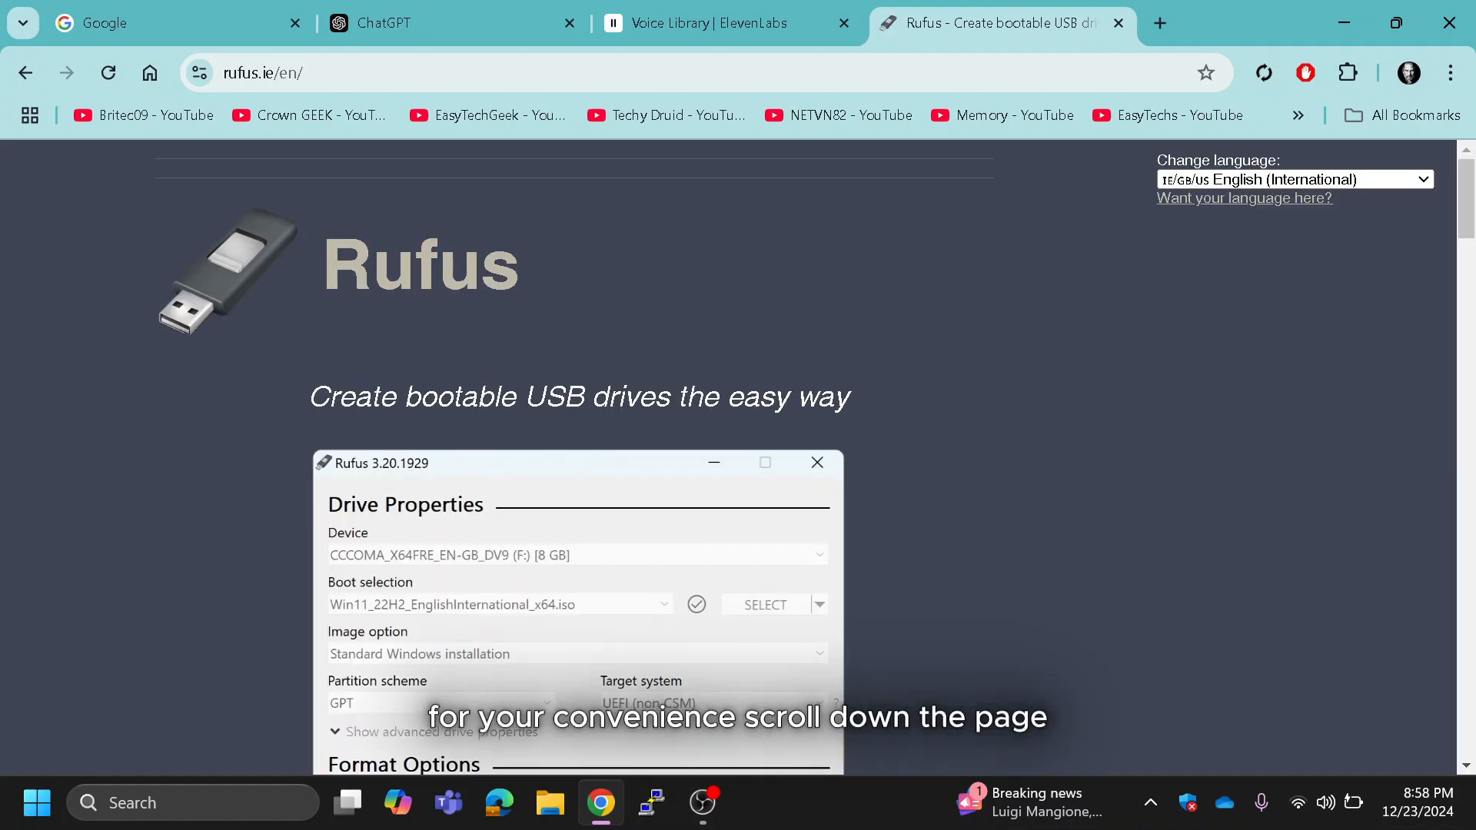
Download rufus-4.6.exe from the Download section and run it from Chrome's downloads
{"action": "scroll", "scroll_direction": "down", "scroll_amount": 3}
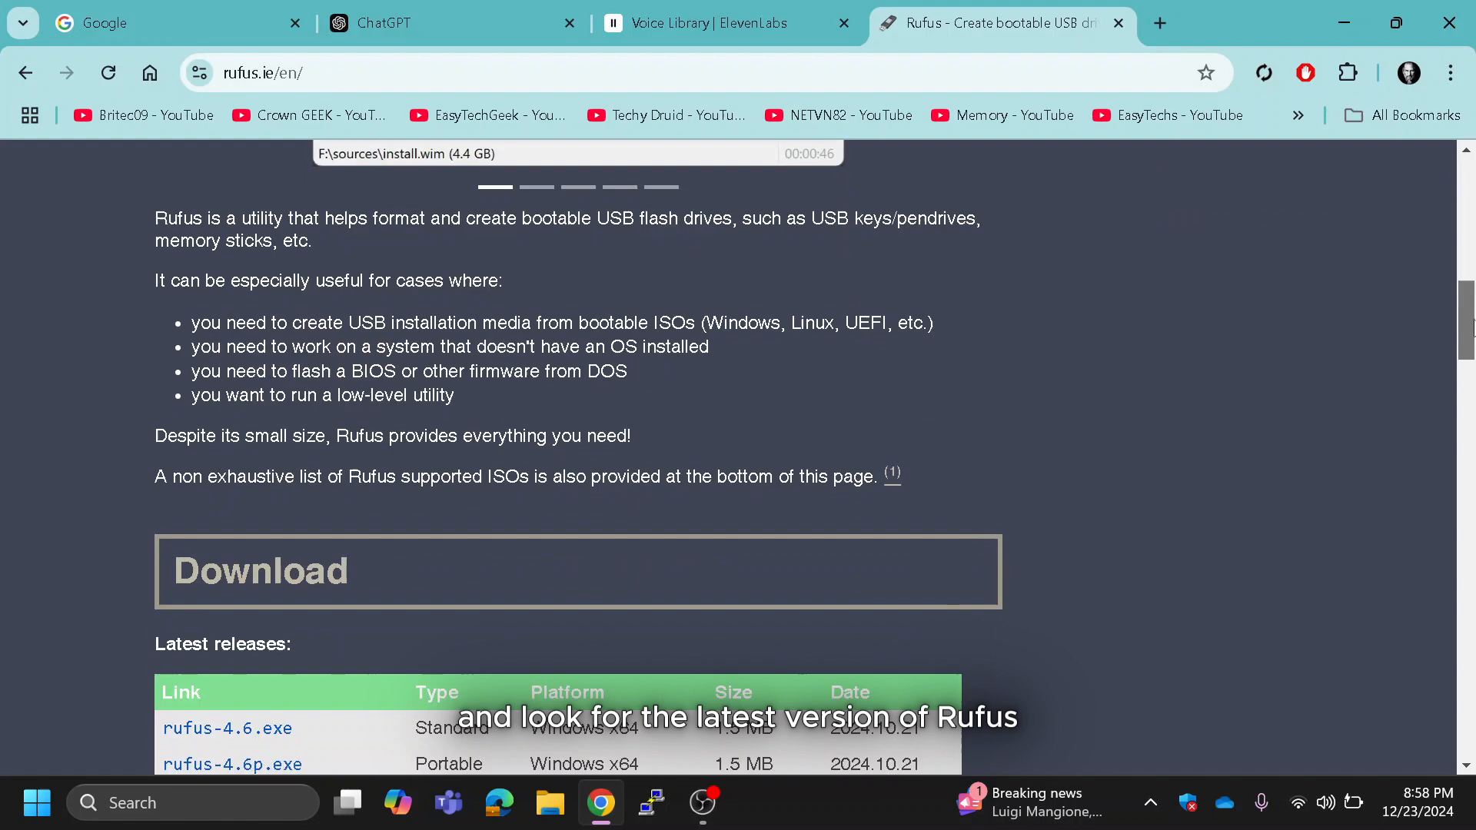
{"action": "scroll", "scroll_direction": "down", "scroll_amount": 3}
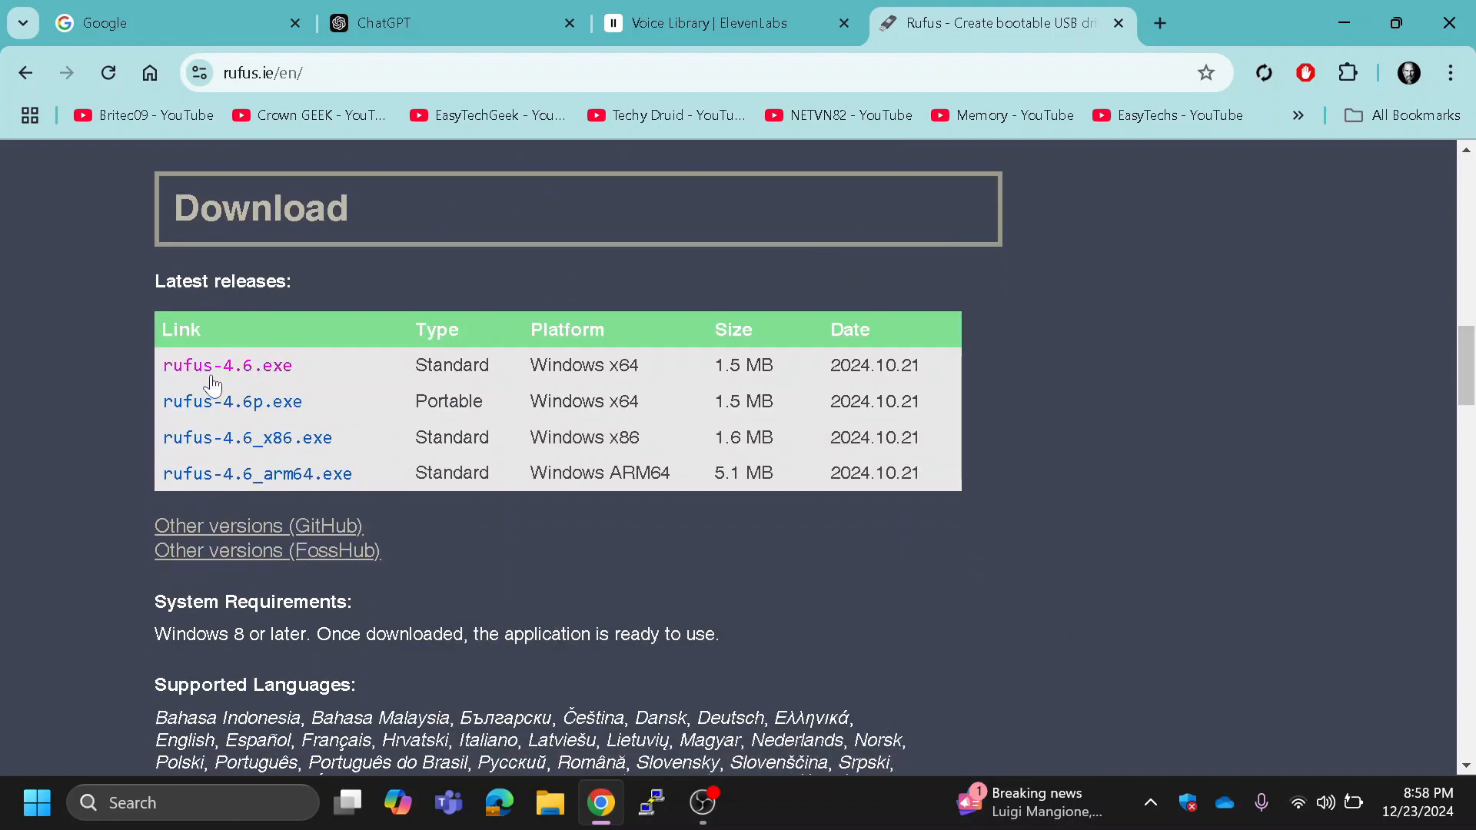
{"action": "left_click", "coordinate": [227, 366]}
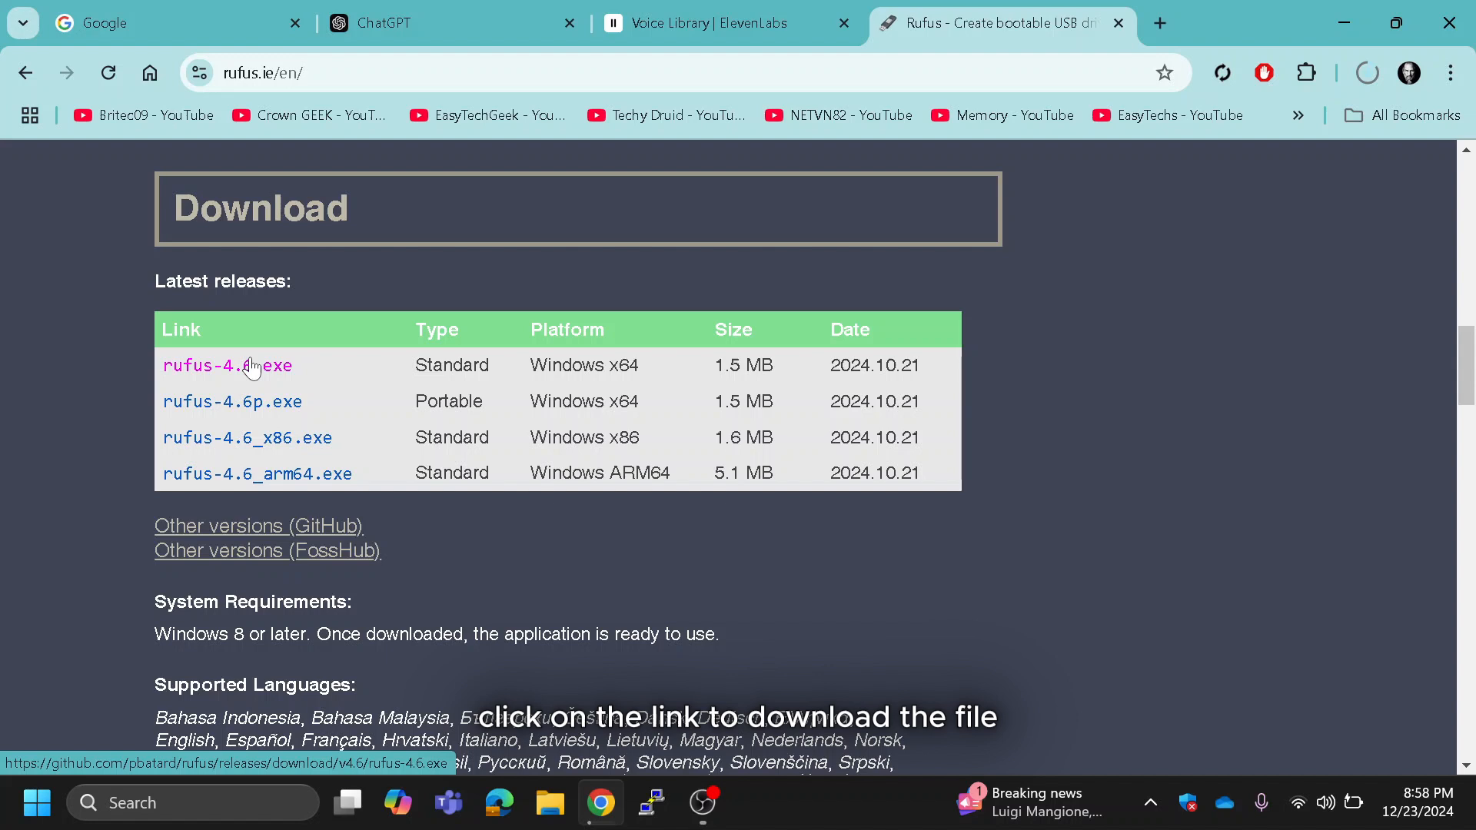
{"action": "left_click", "coordinate": [228, 366]}
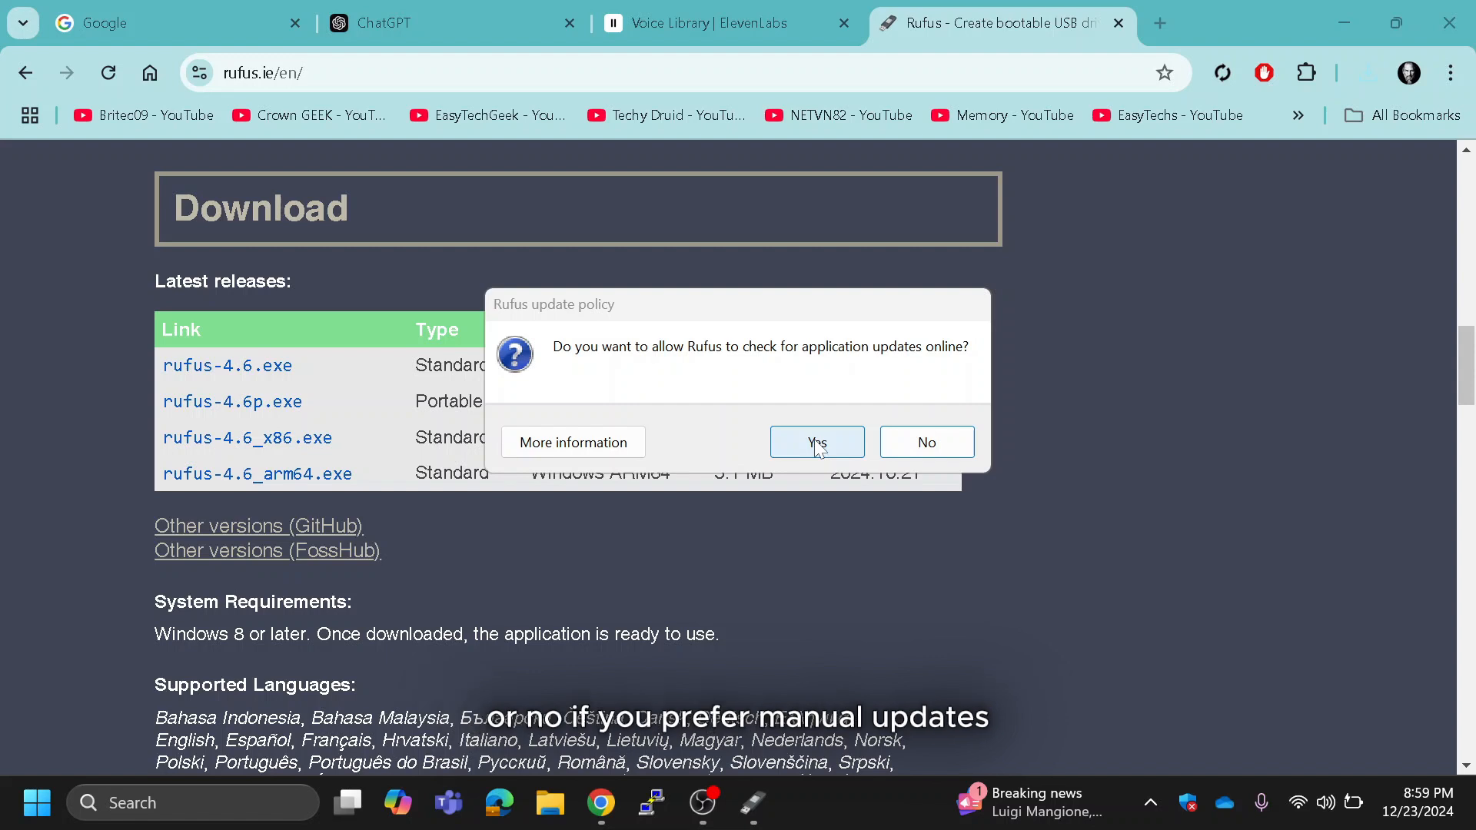
Answer Yes to Rufus's update-check question, reaching the main window with the 32 GB drive
{"action": "left_click", "coordinate": [814, 442]}
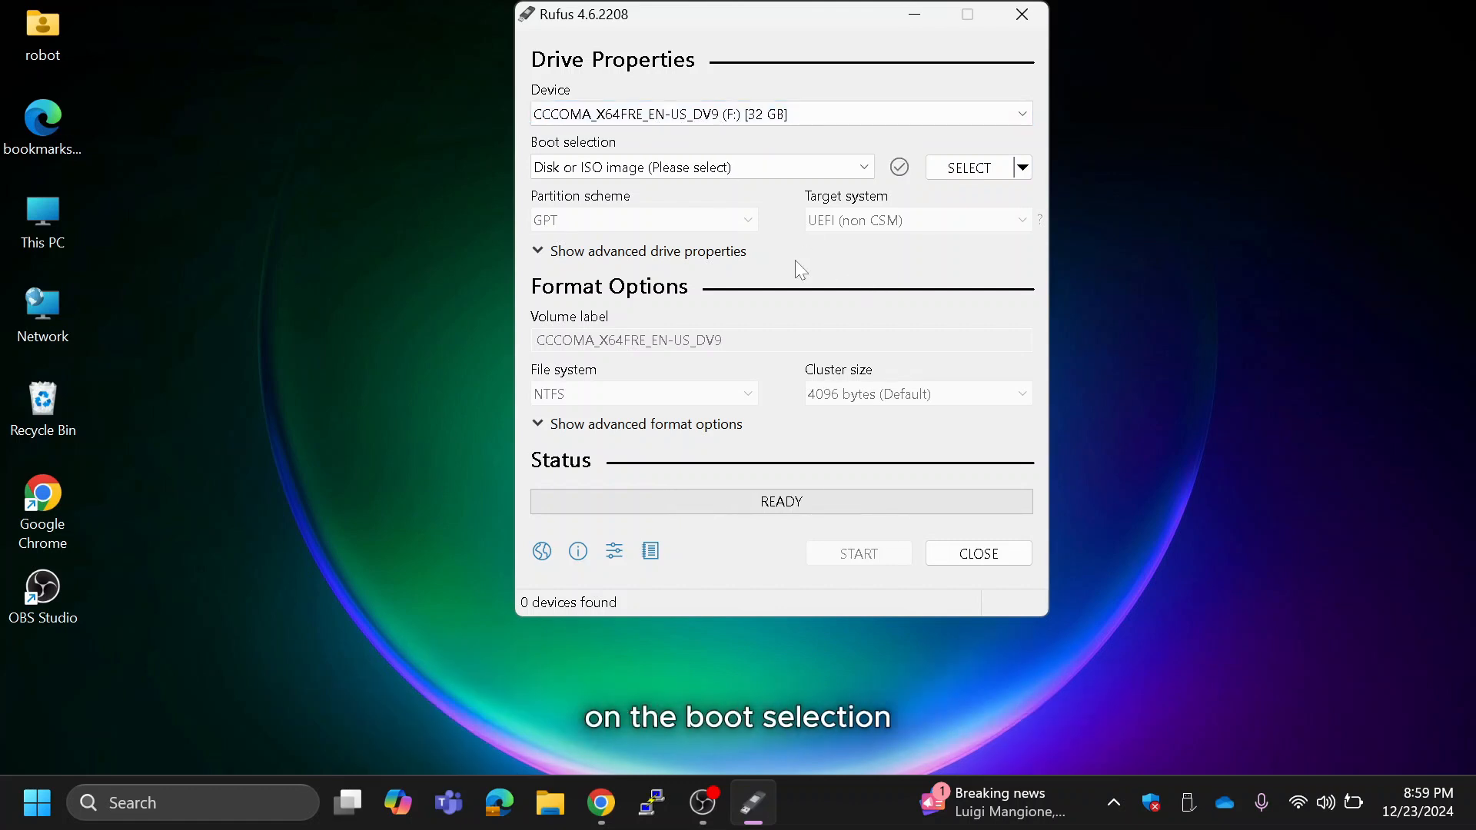
Keep Disk or ISO image as boot type and switch SELECT to DOWNLOAD to fetch a Windows image online
{"action": "left_click", "coordinate": [700, 166]}
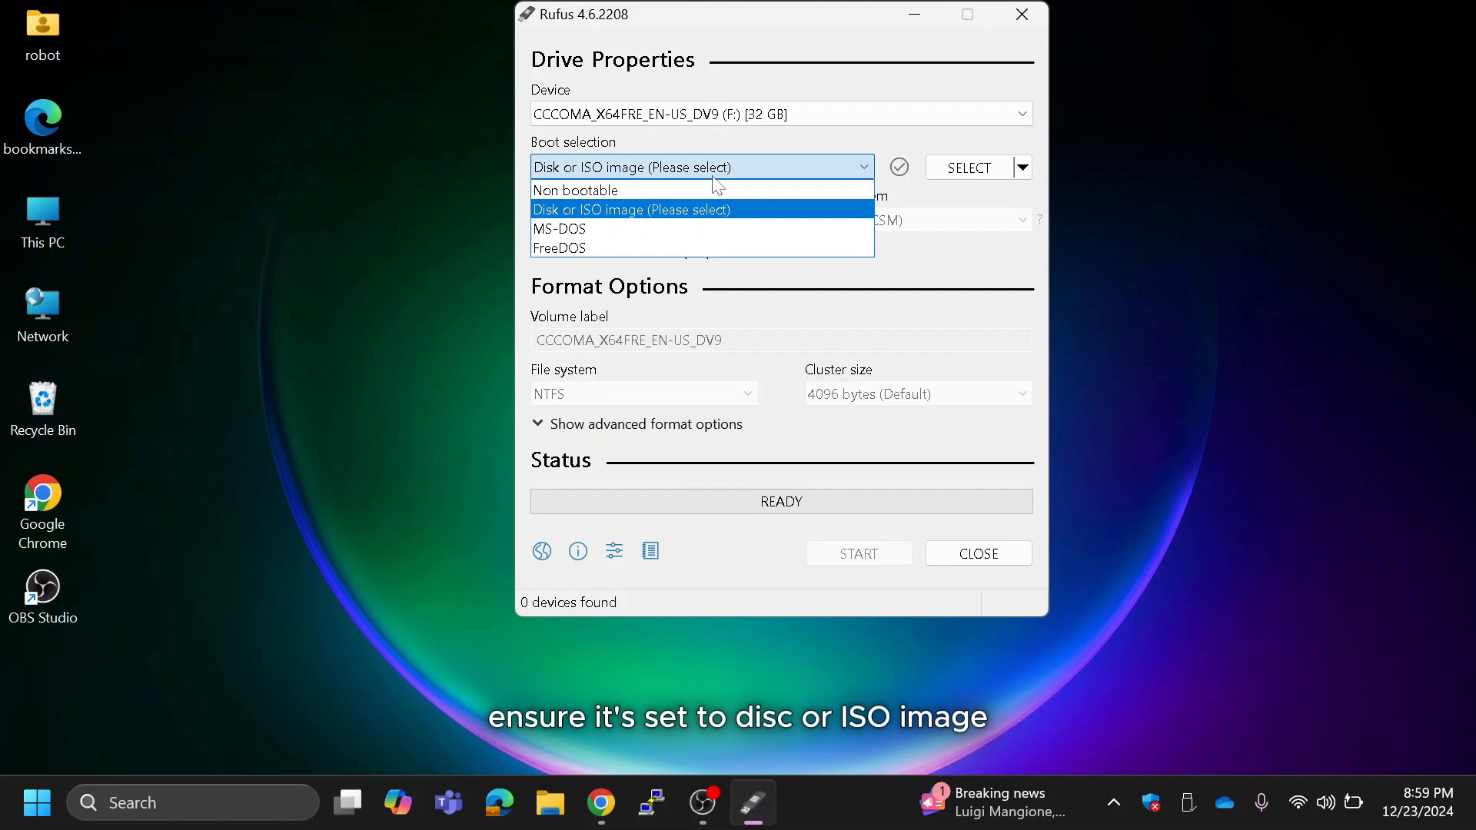
{"action": "left_click", "coordinate": [630, 209]}
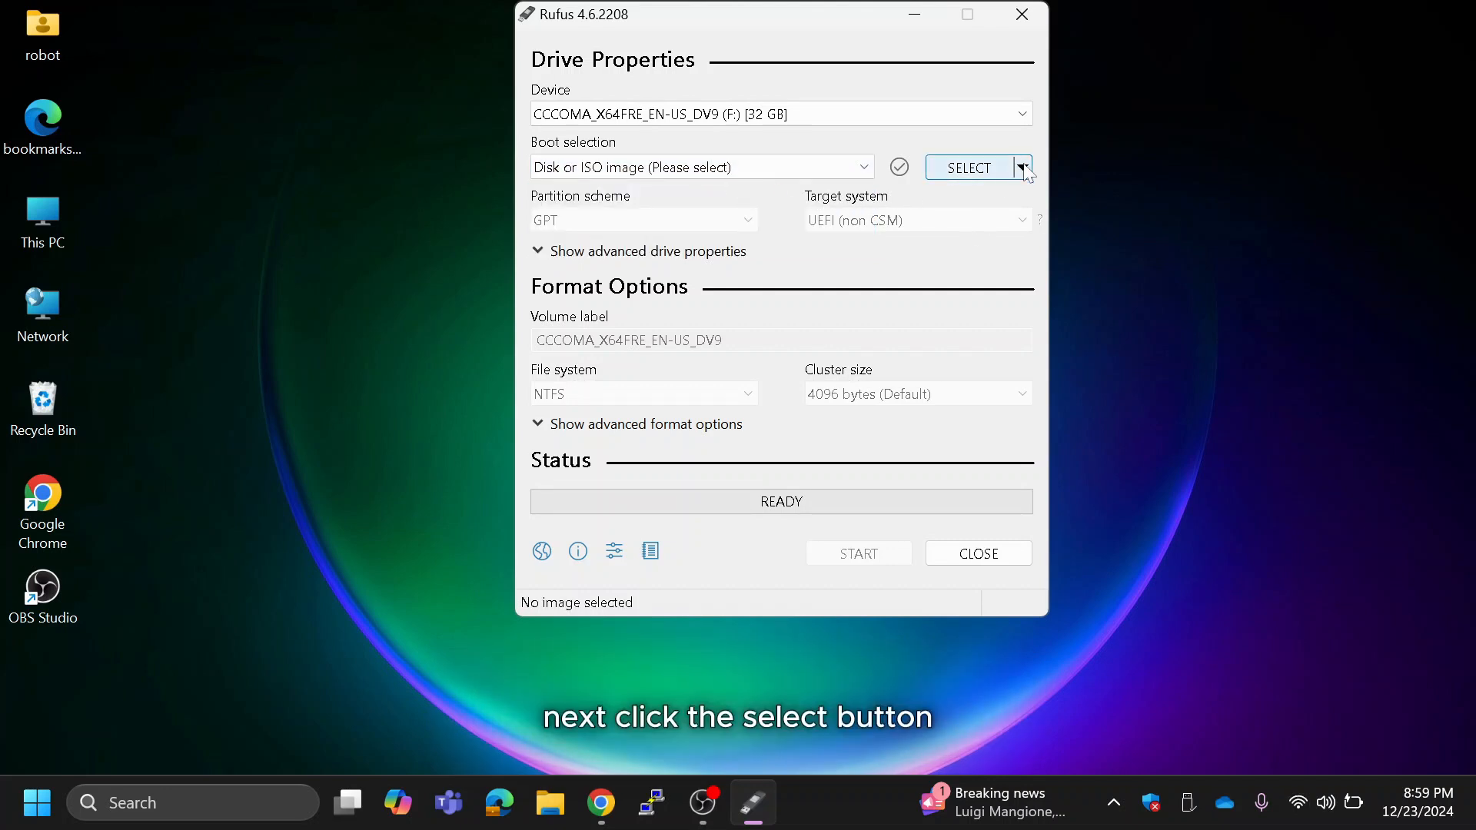
{"action": "left_click", "coordinate": [1023, 168]}
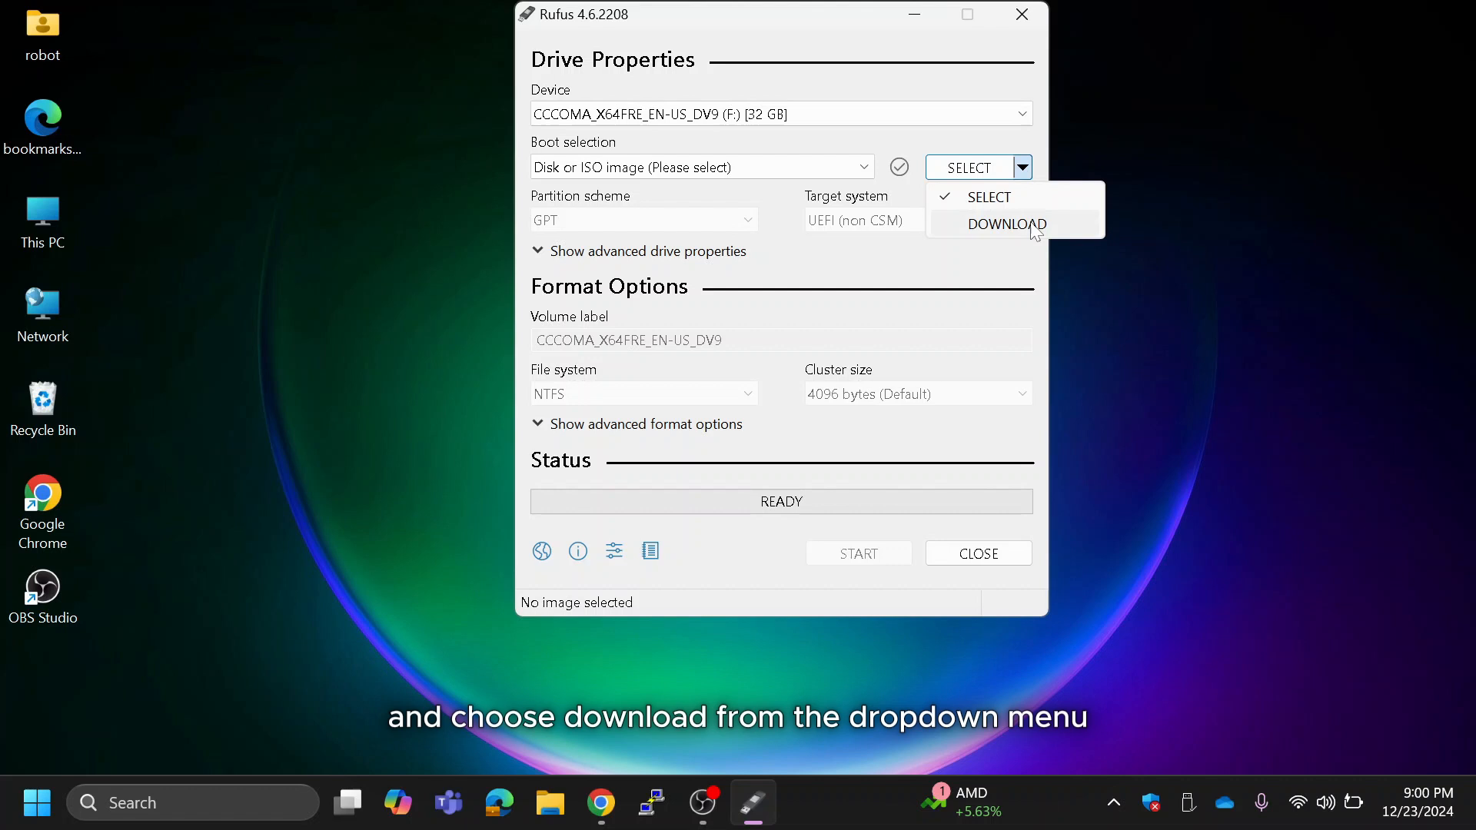
{"action": "left_click", "coordinate": [1005, 224]}
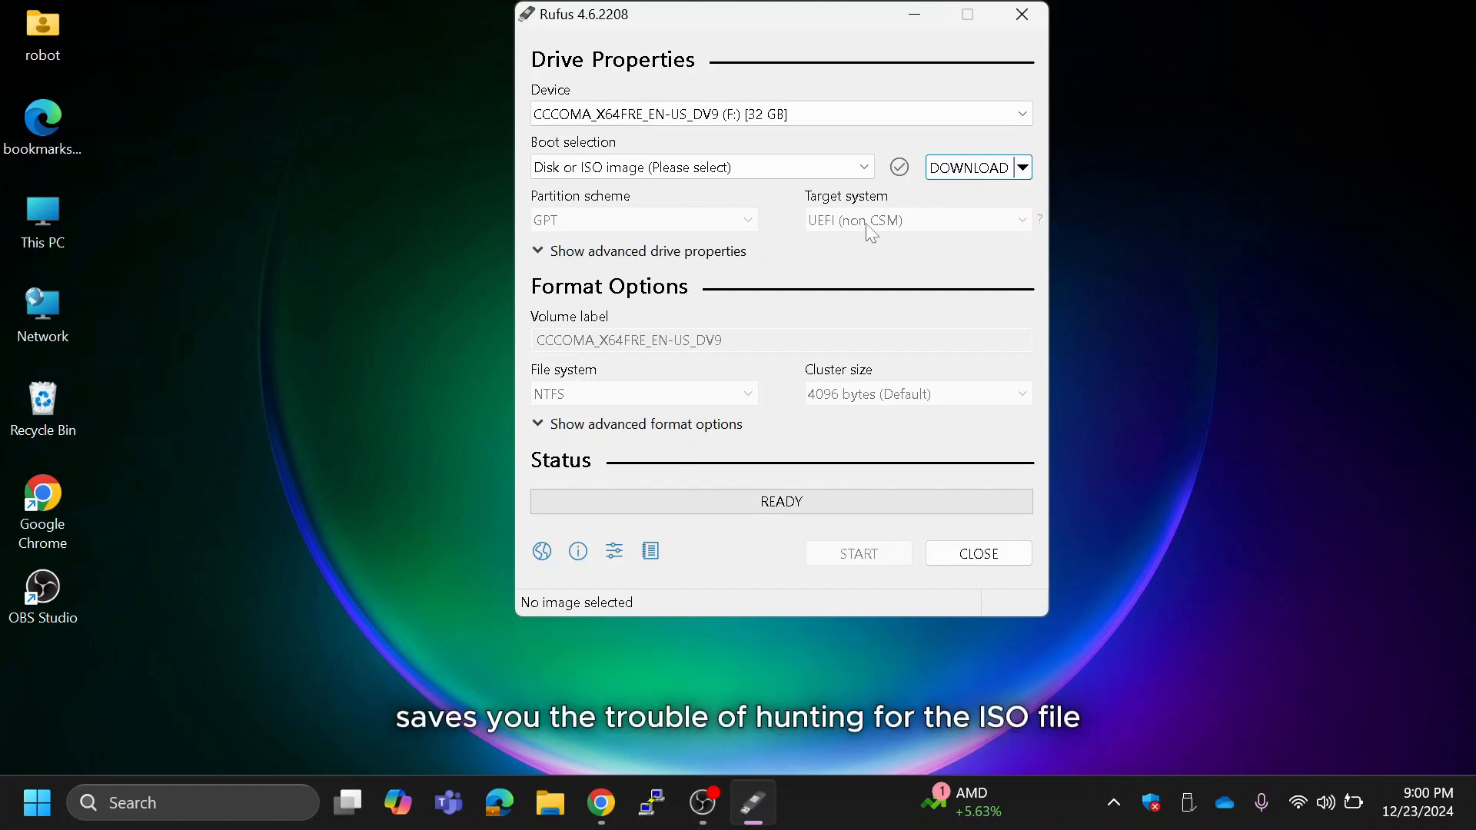
{"action": "left_click", "coordinate": [968, 167]}
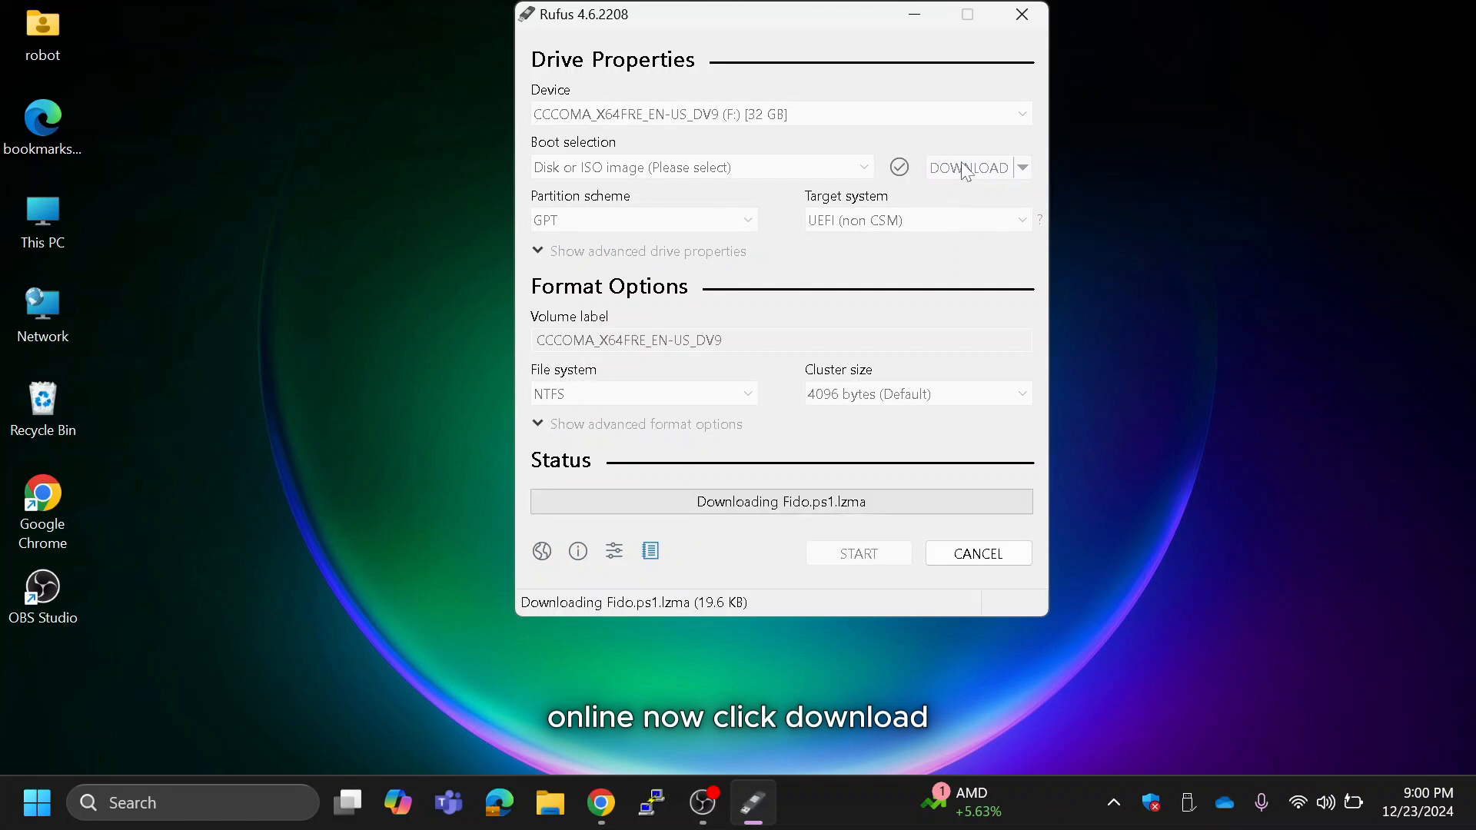
Choose Windows 11, release 24H2, Home/Pro/Edu edition in the Download ISO Image dialog
{"action": "left_click", "coordinate": [968, 168]}
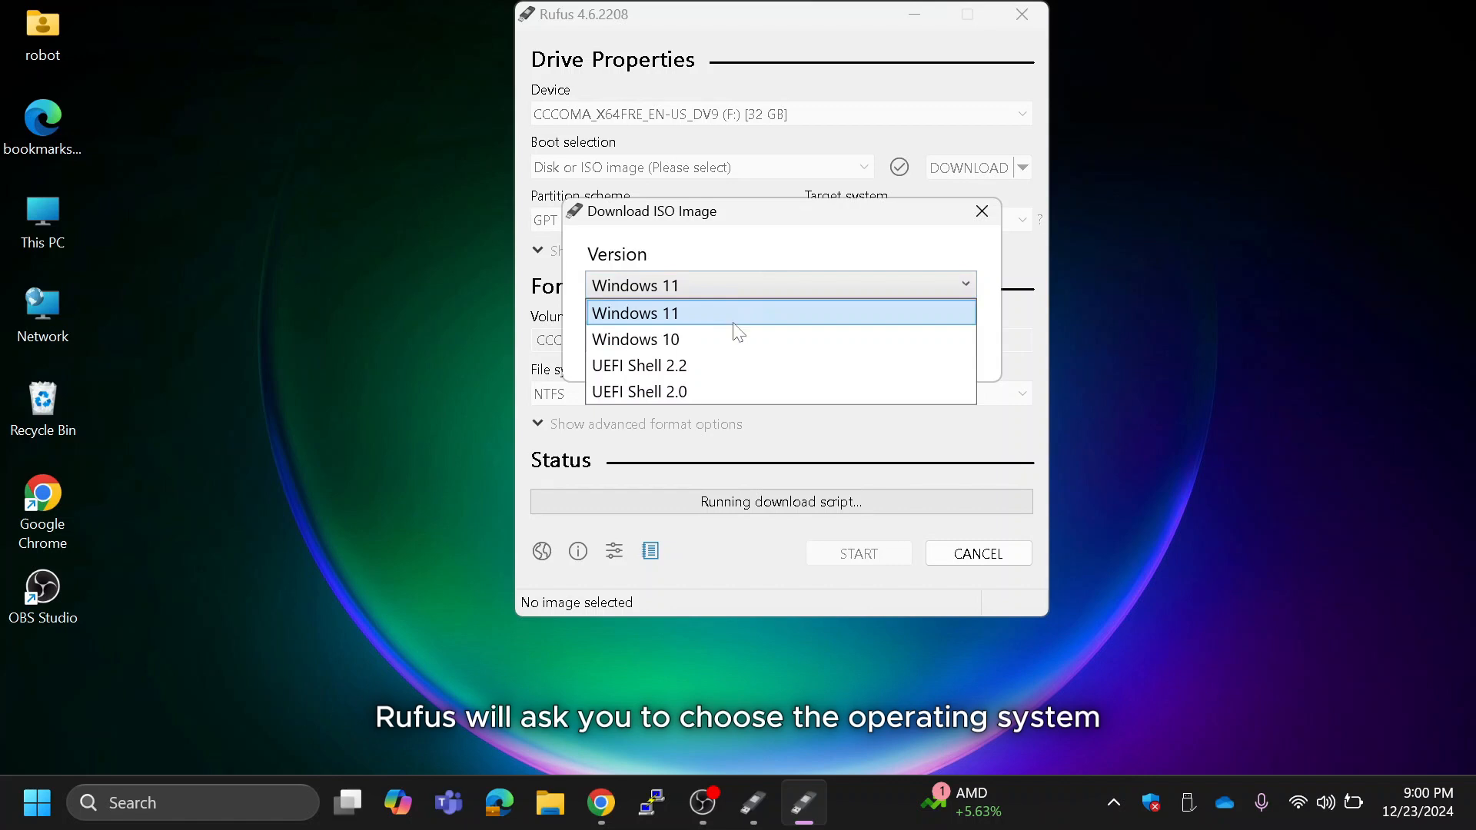
{"action": "left_click", "coordinate": [637, 312]}
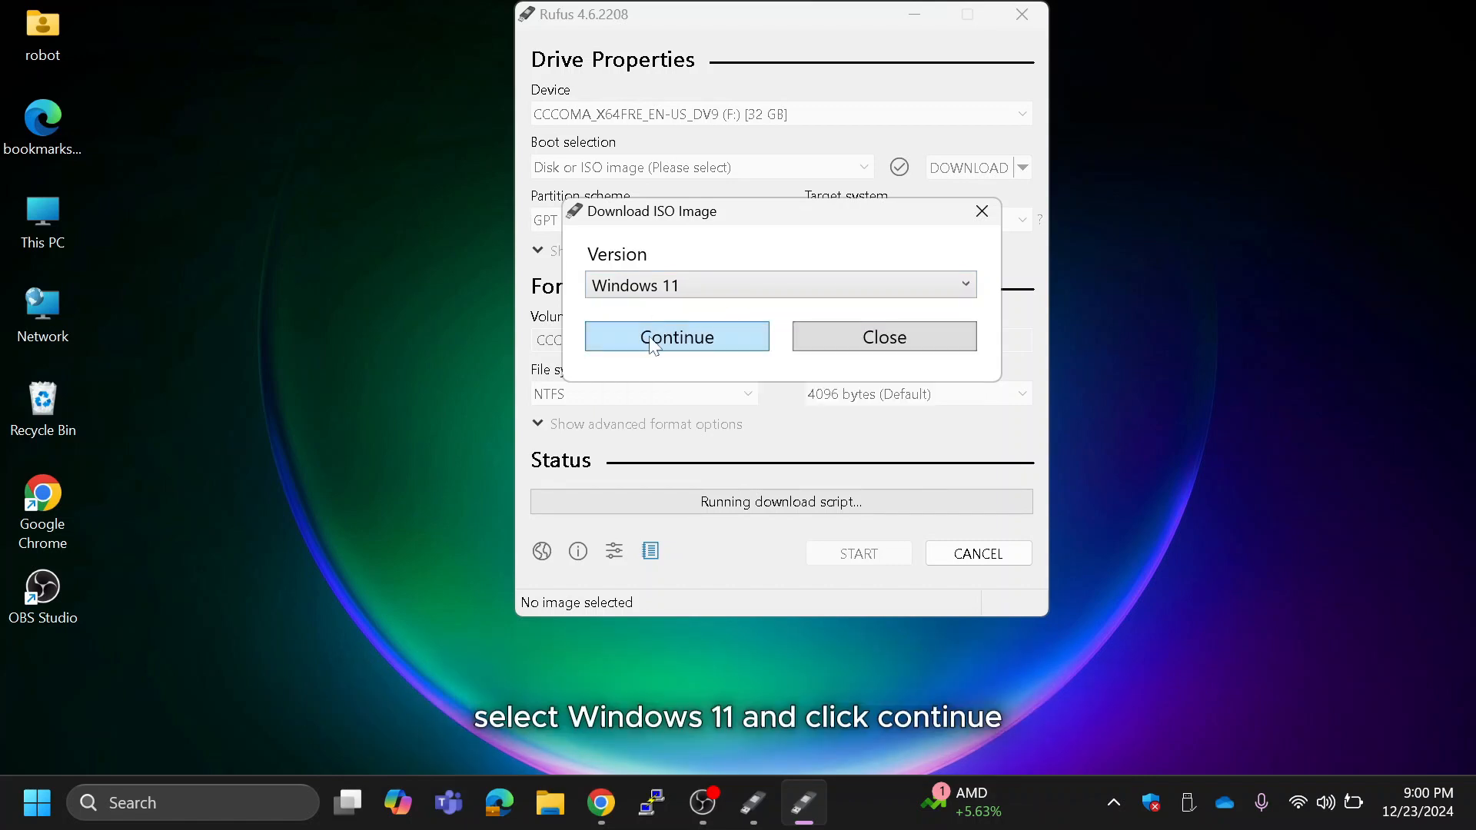
{"action": "left_click", "coordinate": [676, 336]}
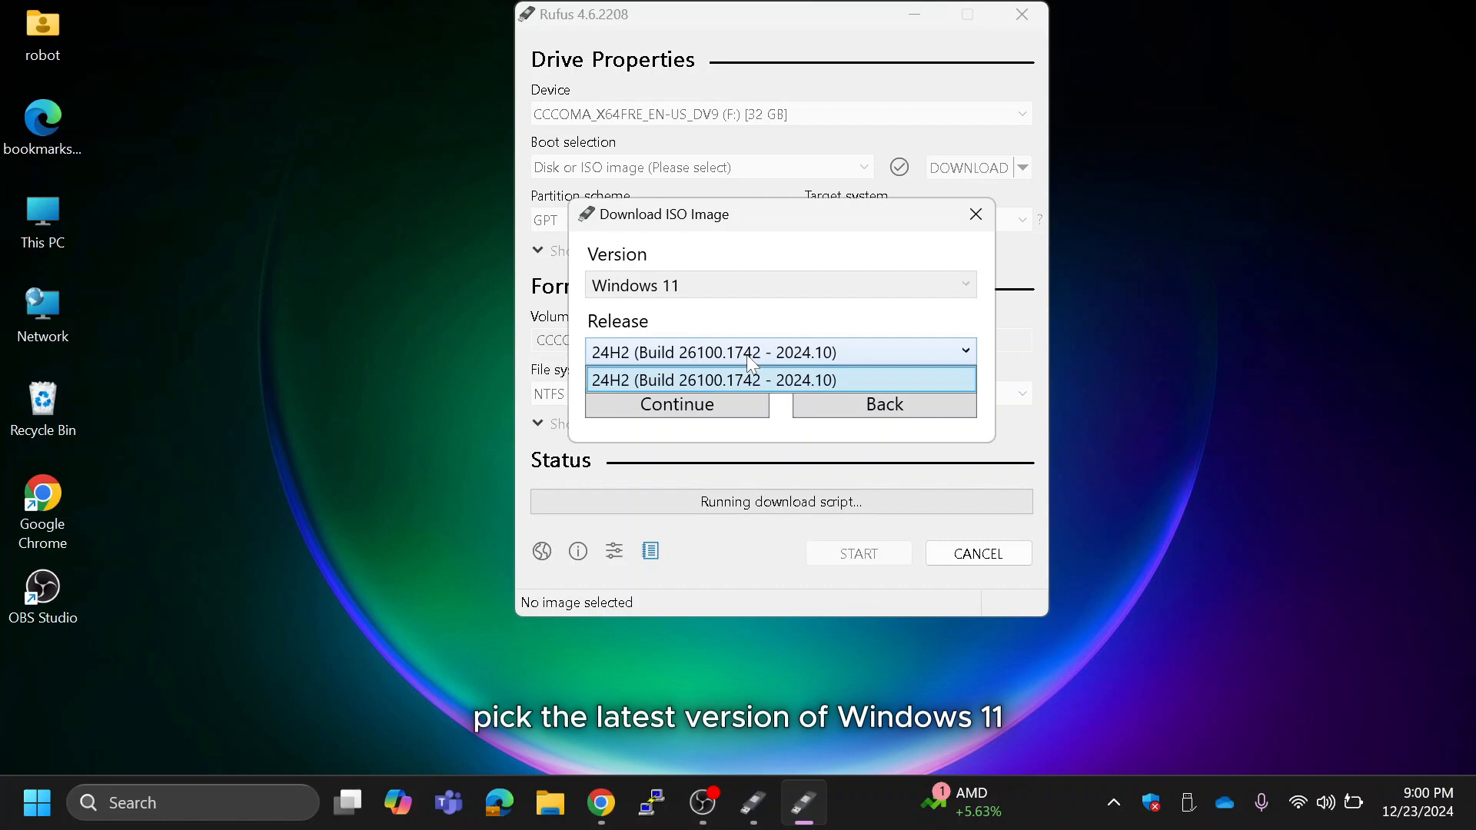
{"action": "left_click", "coordinate": [715, 380]}
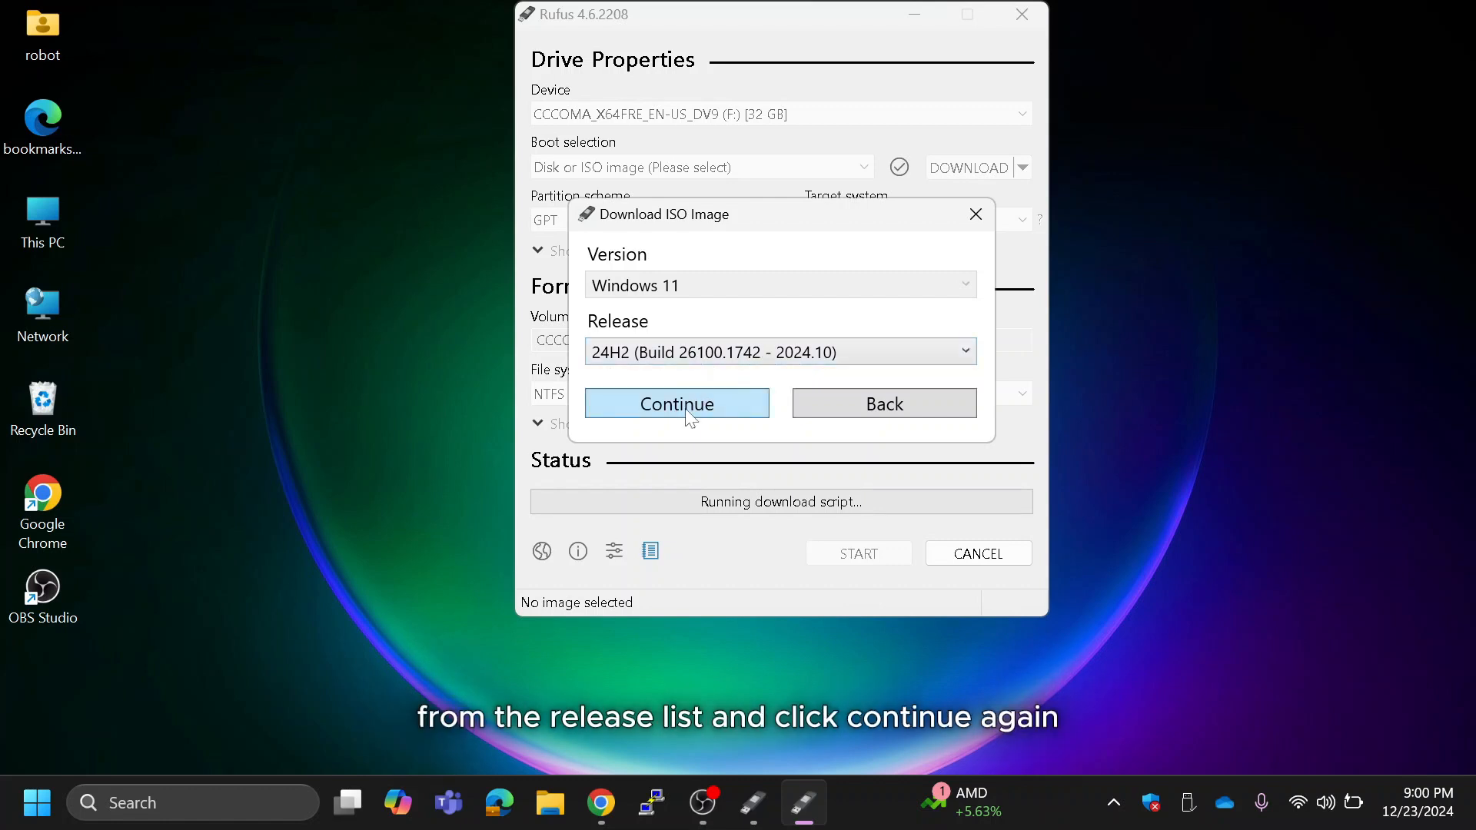
{"action": "left_click", "coordinate": [676, 402]}
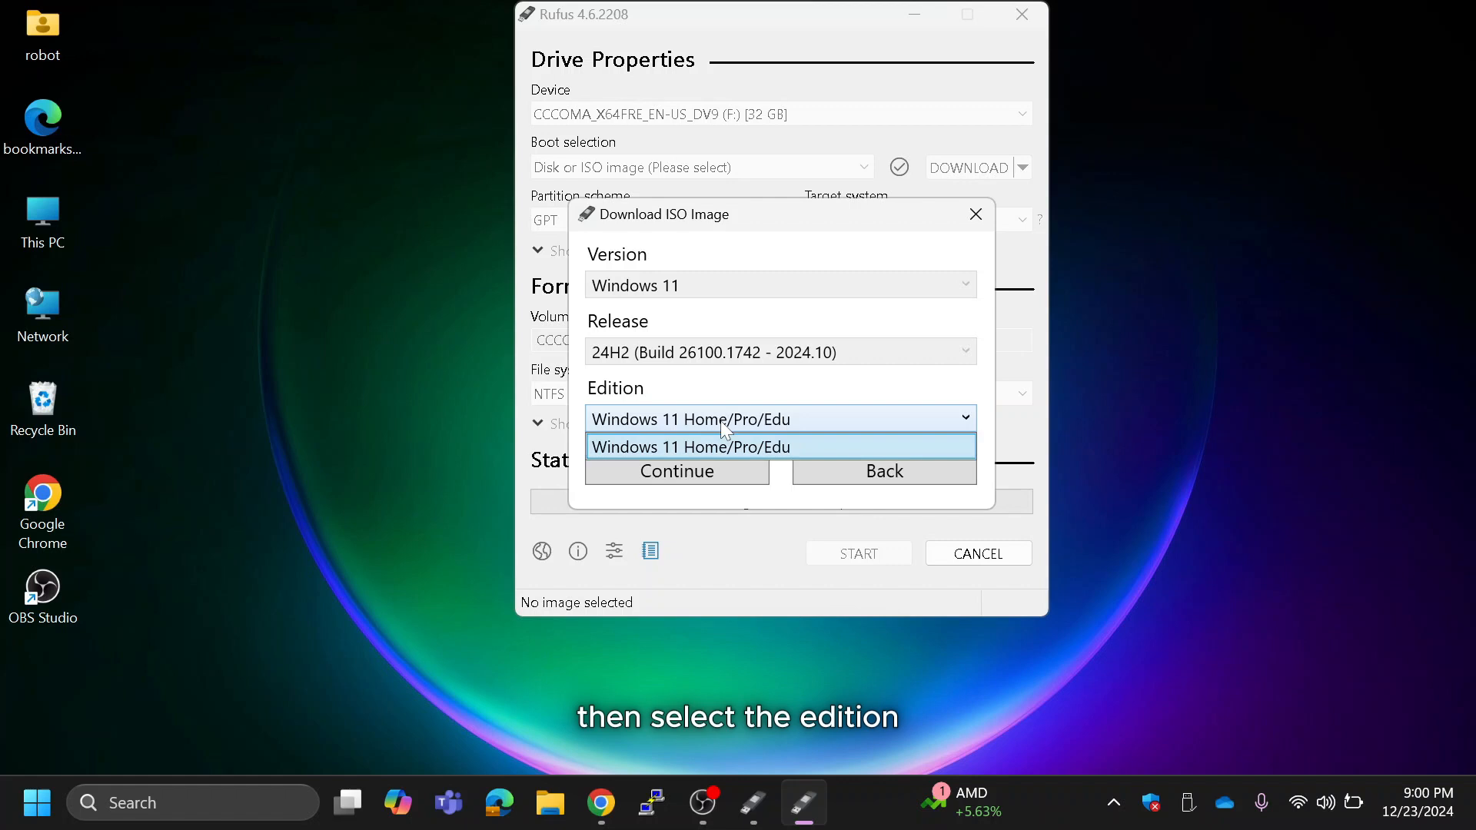
{"action": "left_click", "coordinate": [692, 446]}
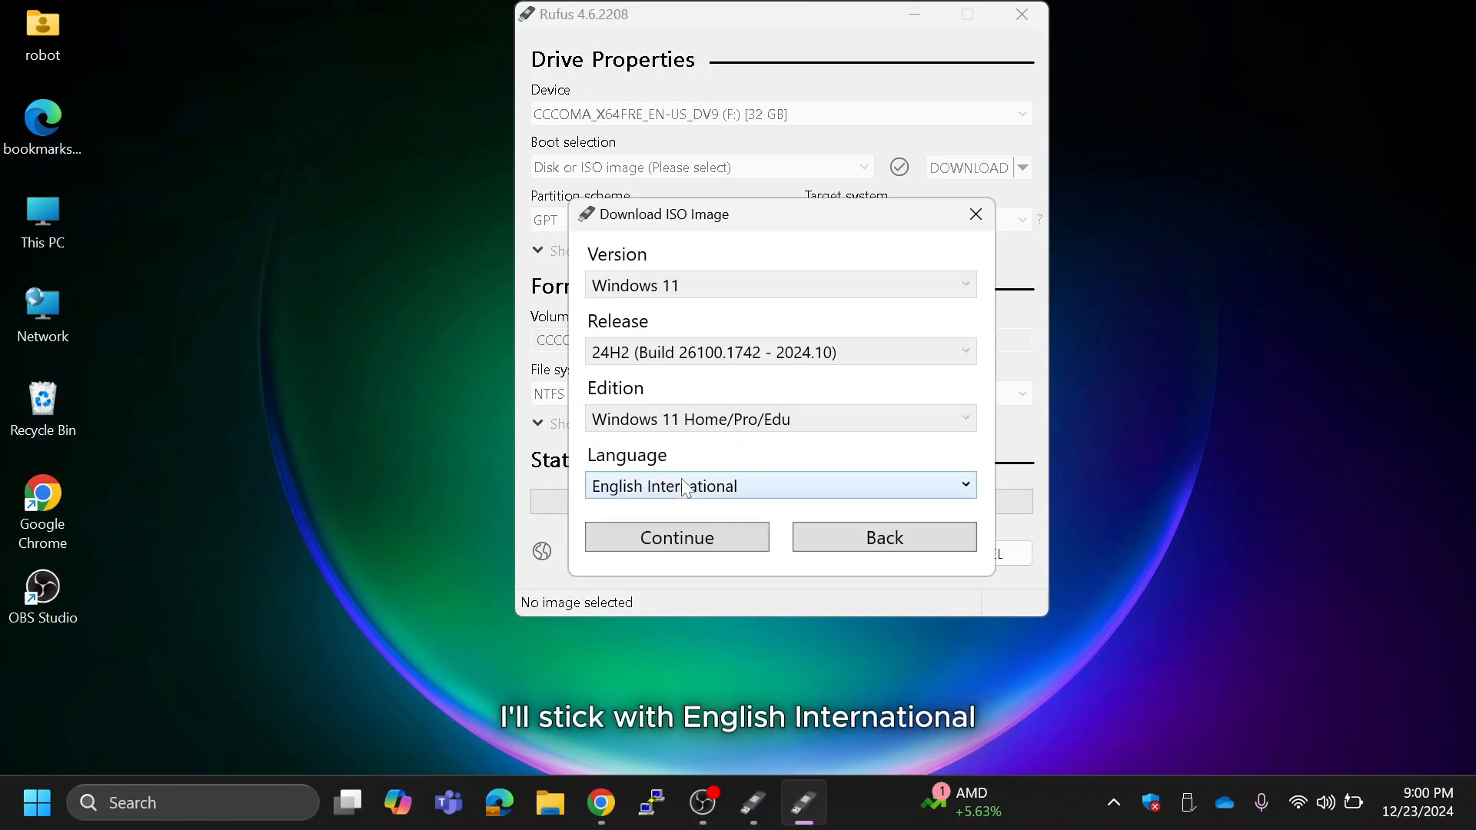
Set the language to English International and the architecture to x64
{"action": "left_click", "coordinate": [676, 536]}
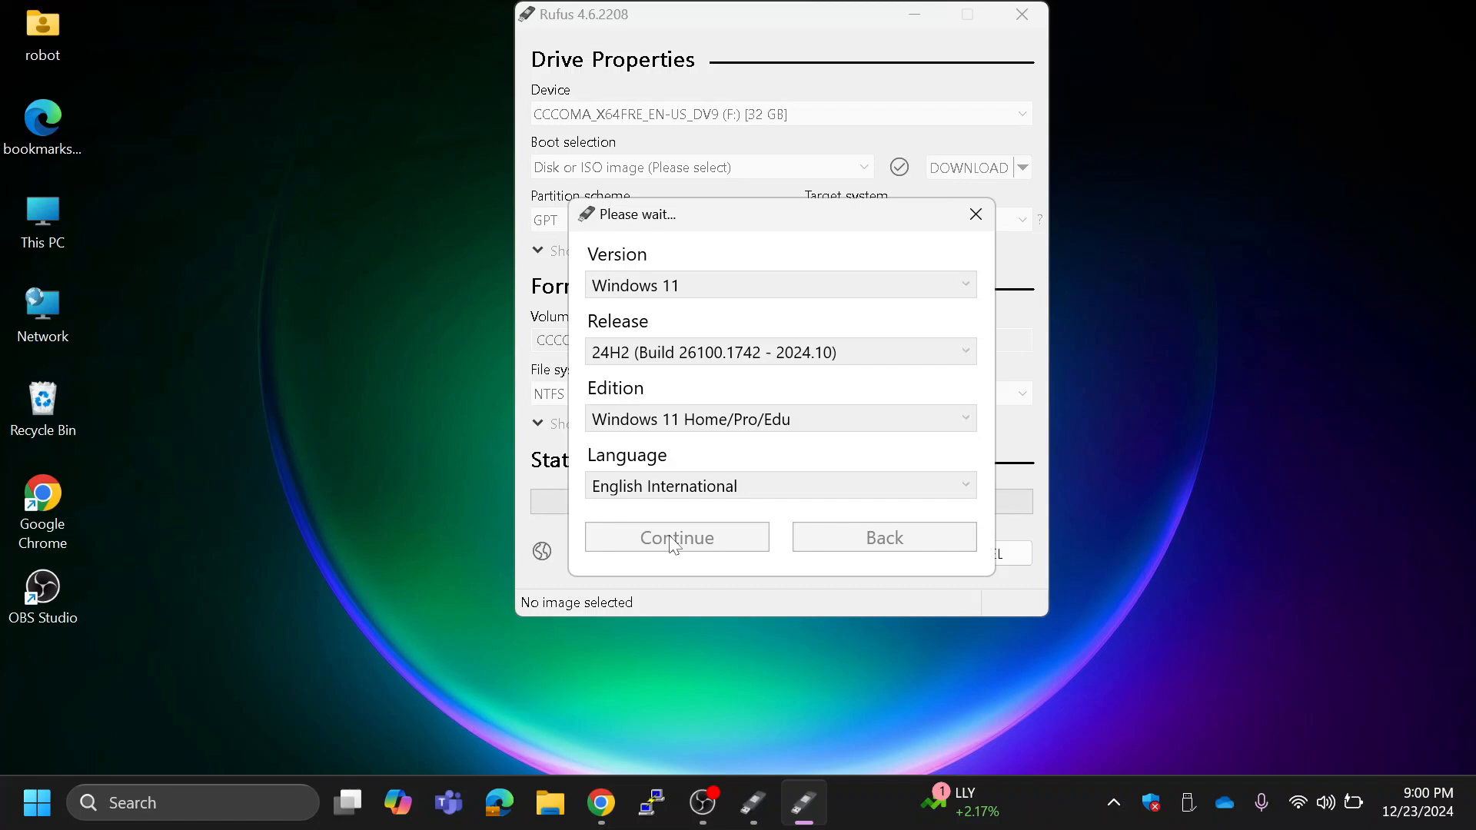
{"action": "left_click", "coordinate": [676, 537]}
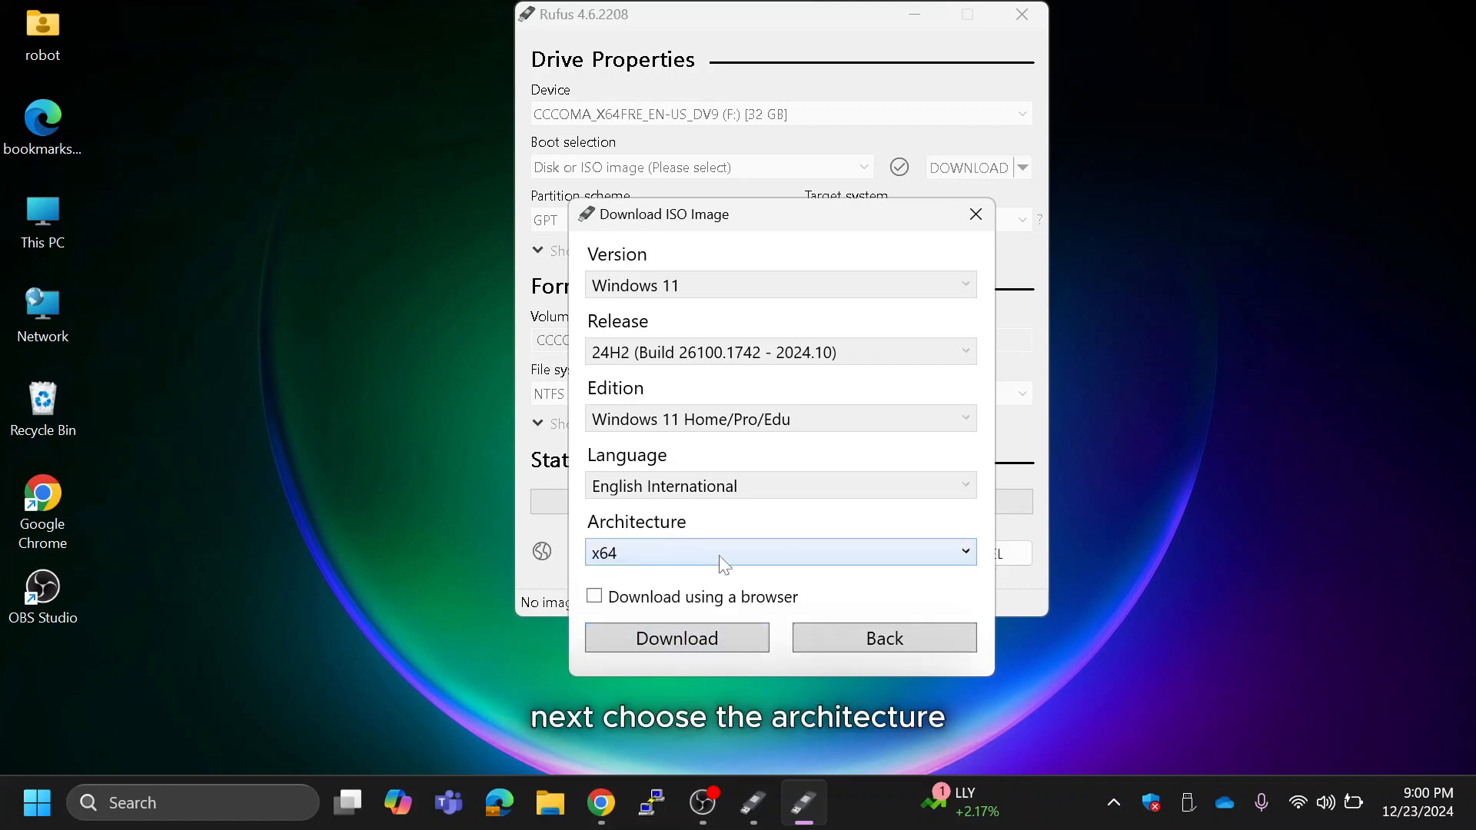
{"action": "left_click", "coordinate": [779, 552]}
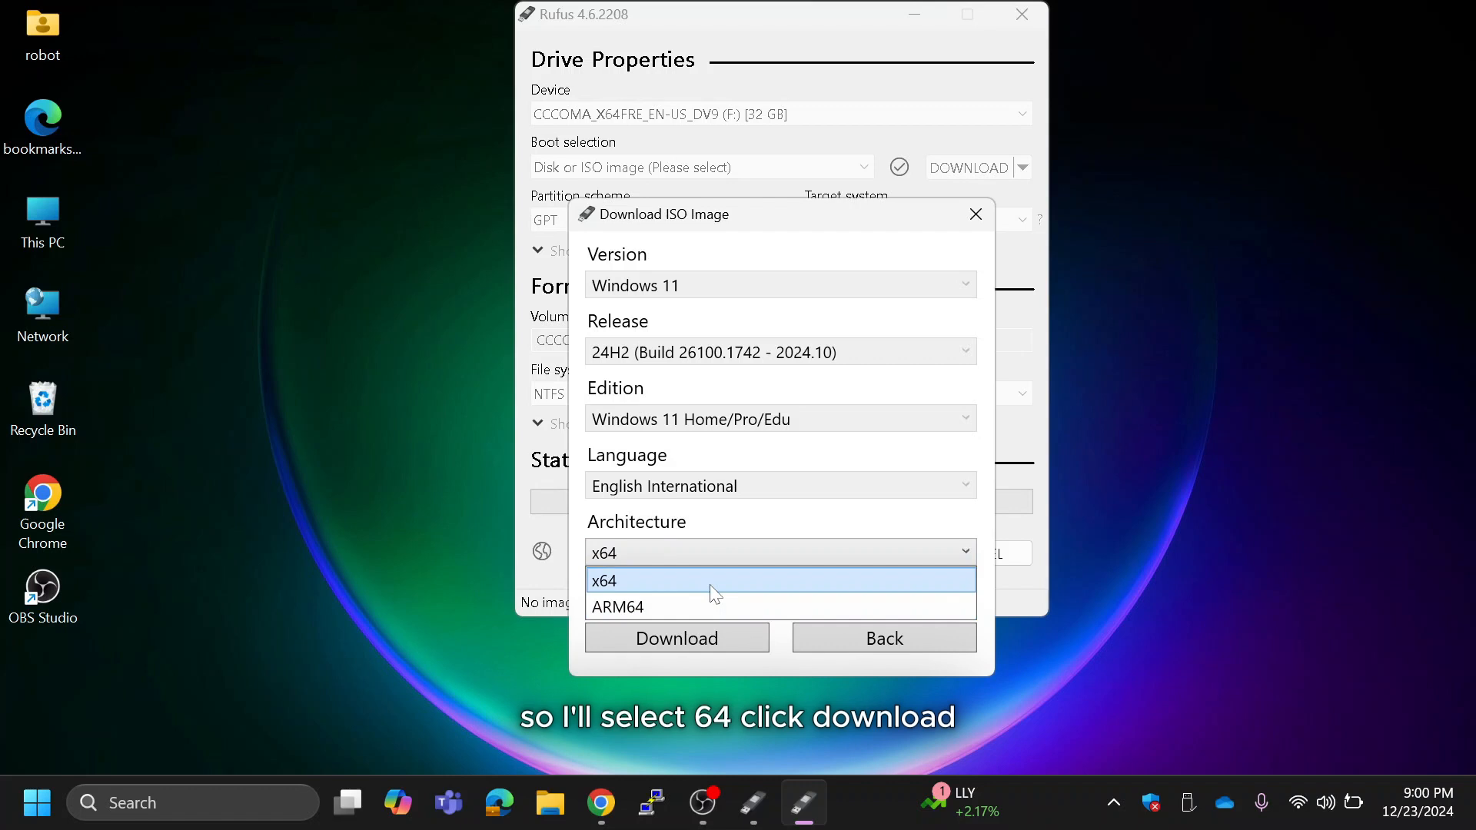
{"action": "left_click", "coordinate": [604, 579]}
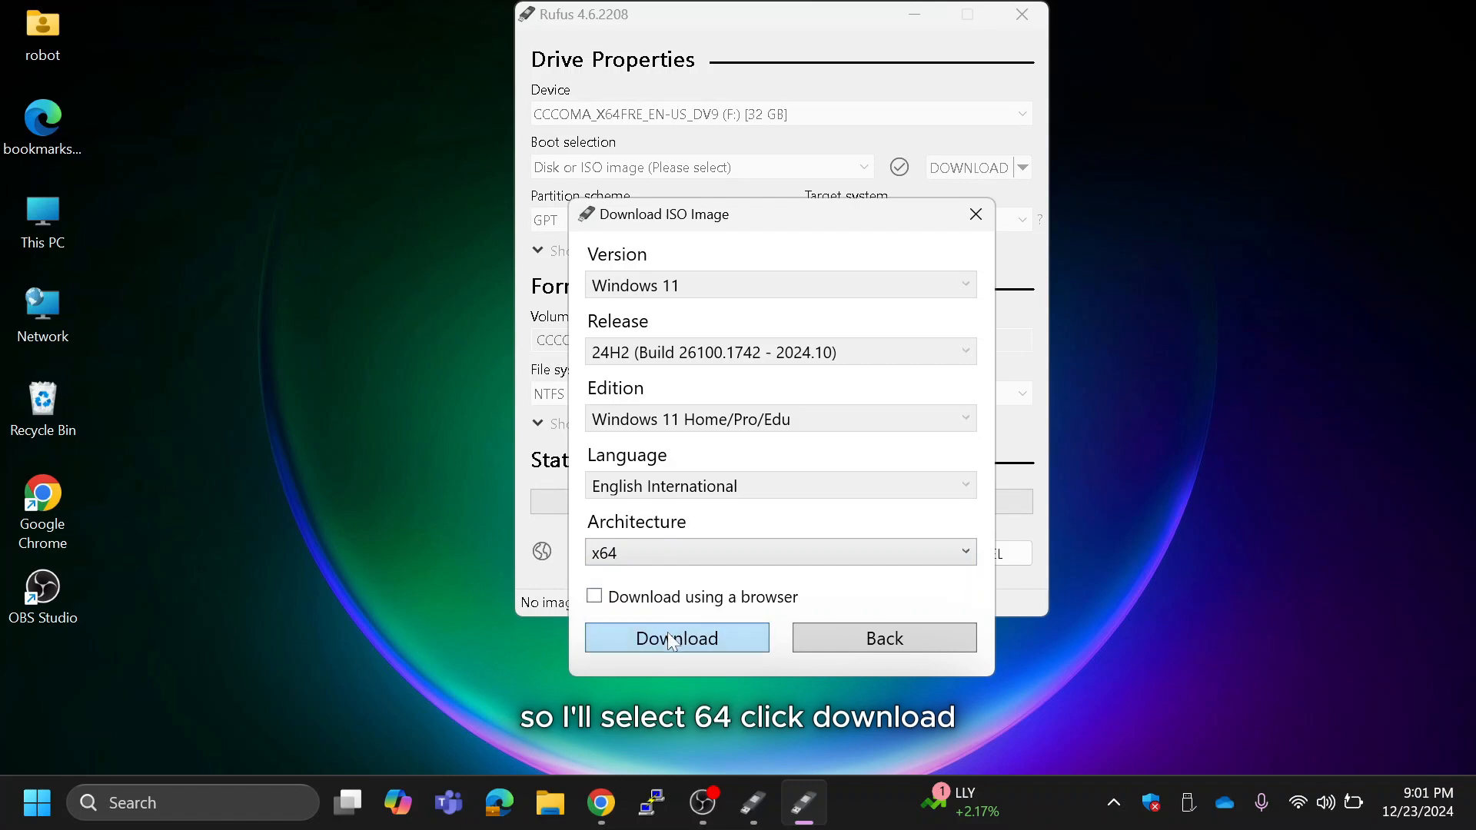
Start saving the Windows 11 ISO to the Desktop, then cancel the download
{"action": "left_click", "coordinate": [677, 637]}
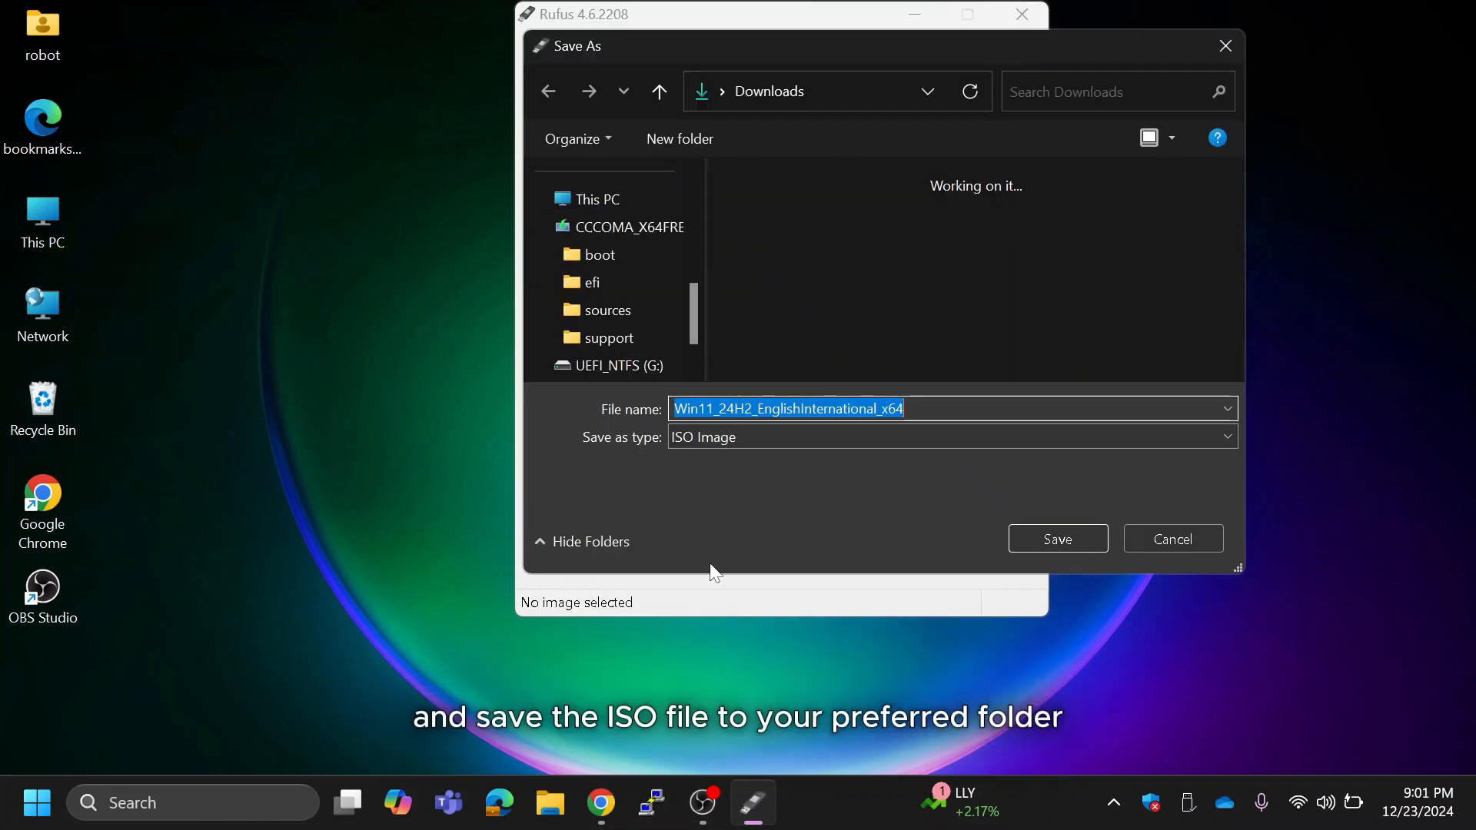
{"action": "left_click", "coordinate": [601, 228]}
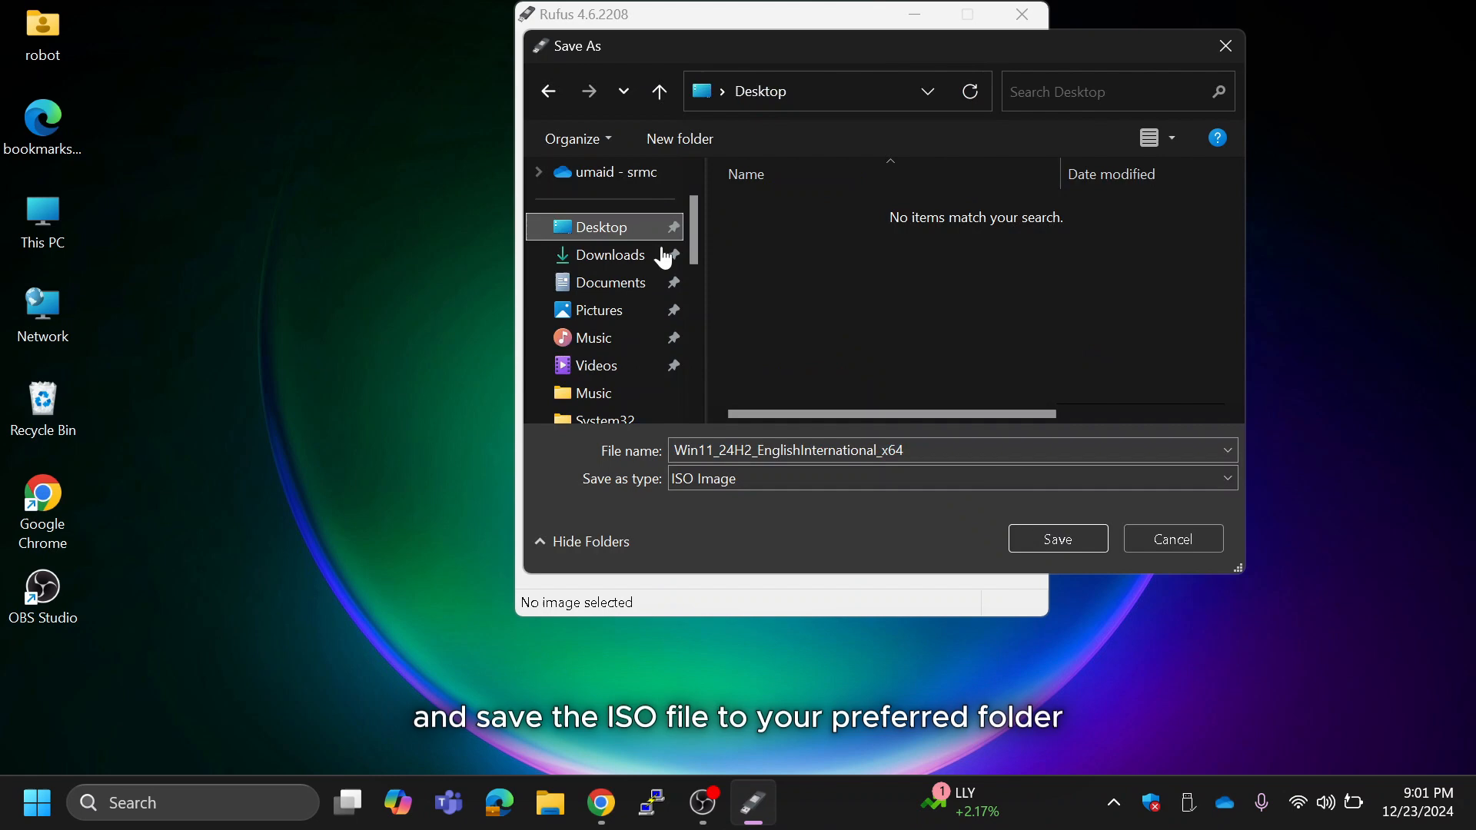
{"action": "left_click", "coordinate": [1057, 538]}
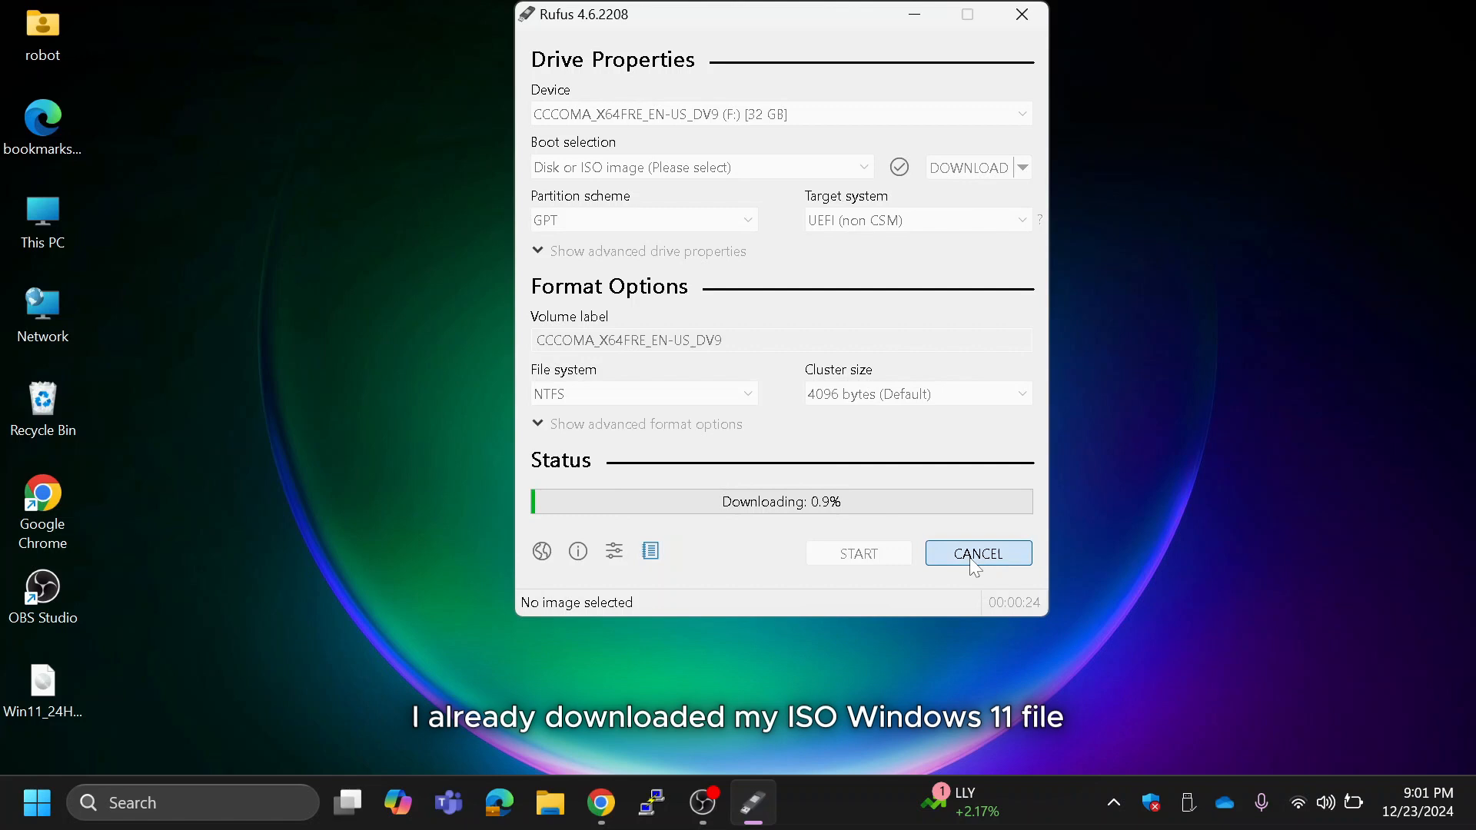
{"action": "left_click", "coordinate": [977, 552]}
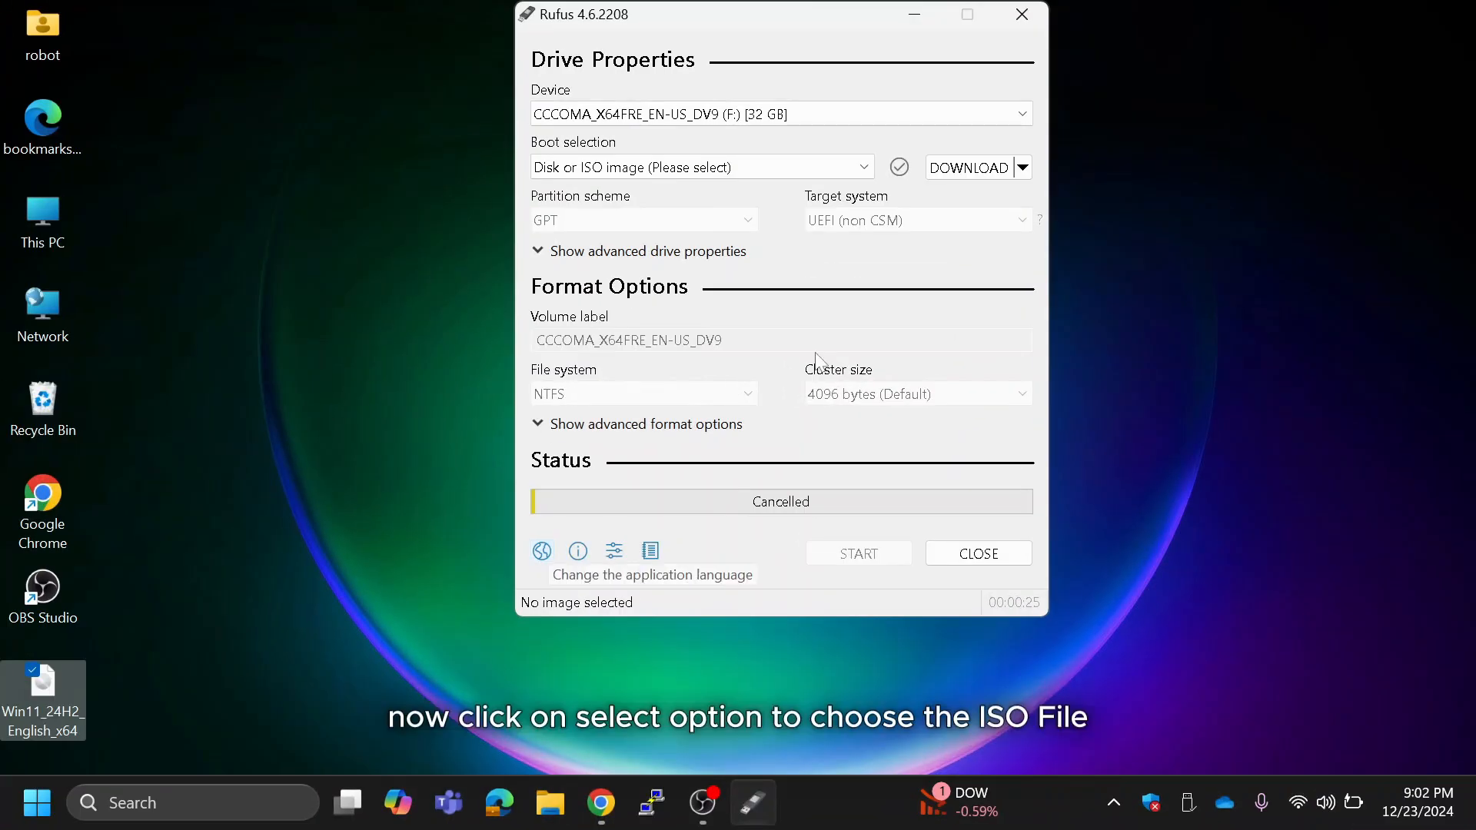
Switch back to SELECT, load Win11_24H2_English_x64.iso and confirm GPT partitioning with NTFS
{"action": "left_click", "coordinate": [1022, 167]}
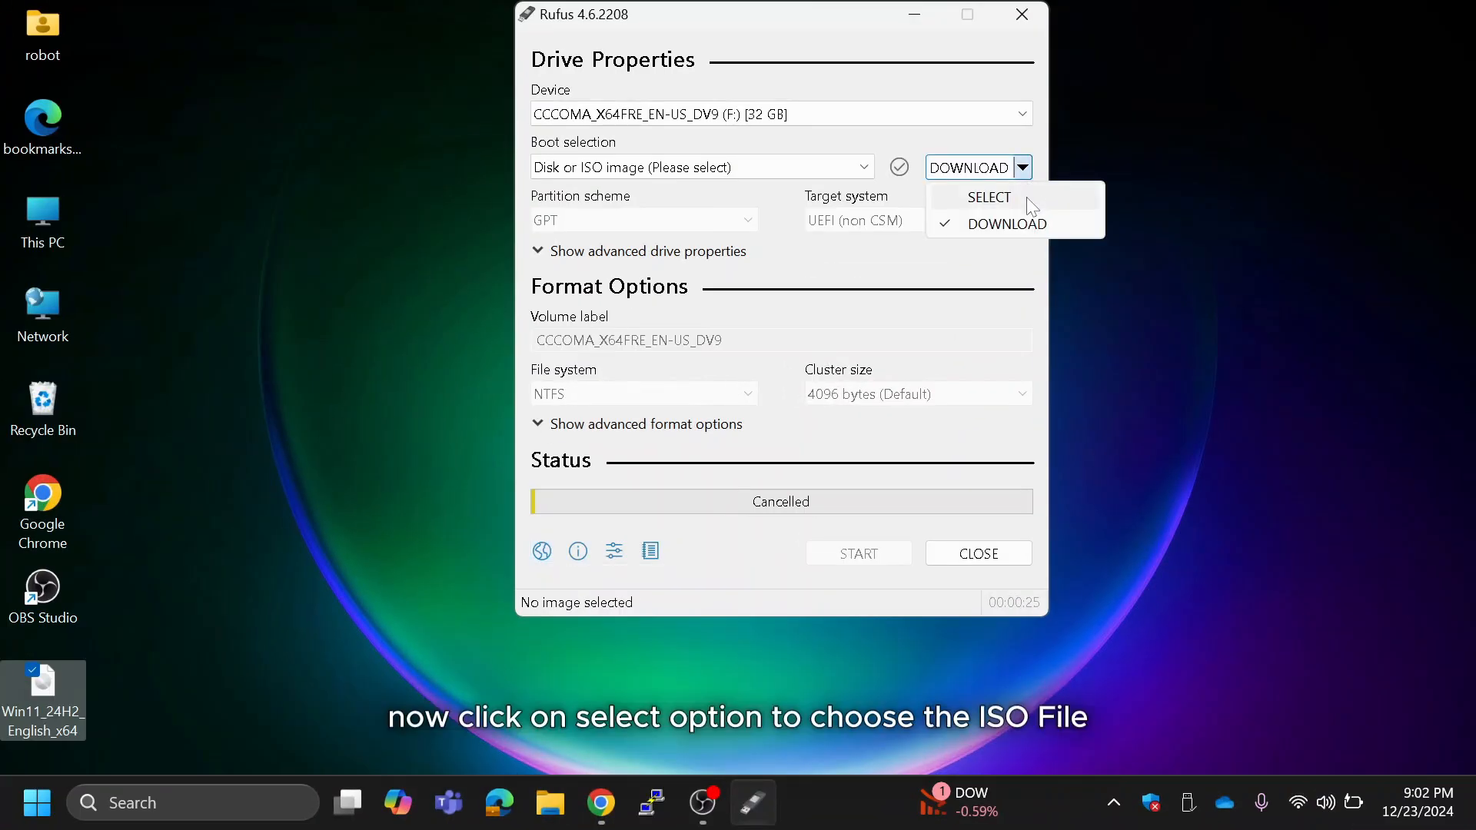
{"action": "left_click", "coordinate": [988, 197]}
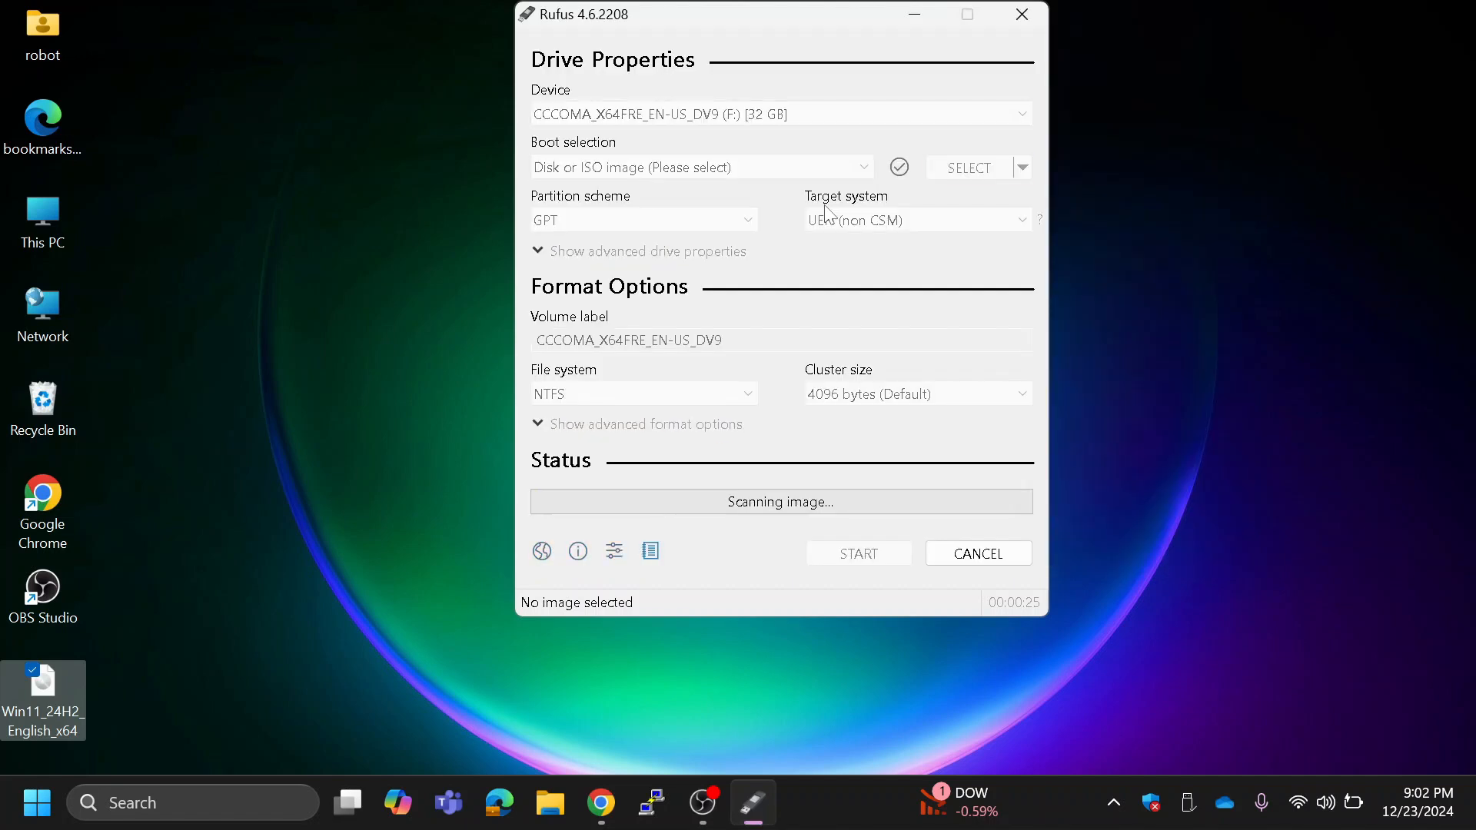
{"action": "left_click", "coordinate": [967, 168]}
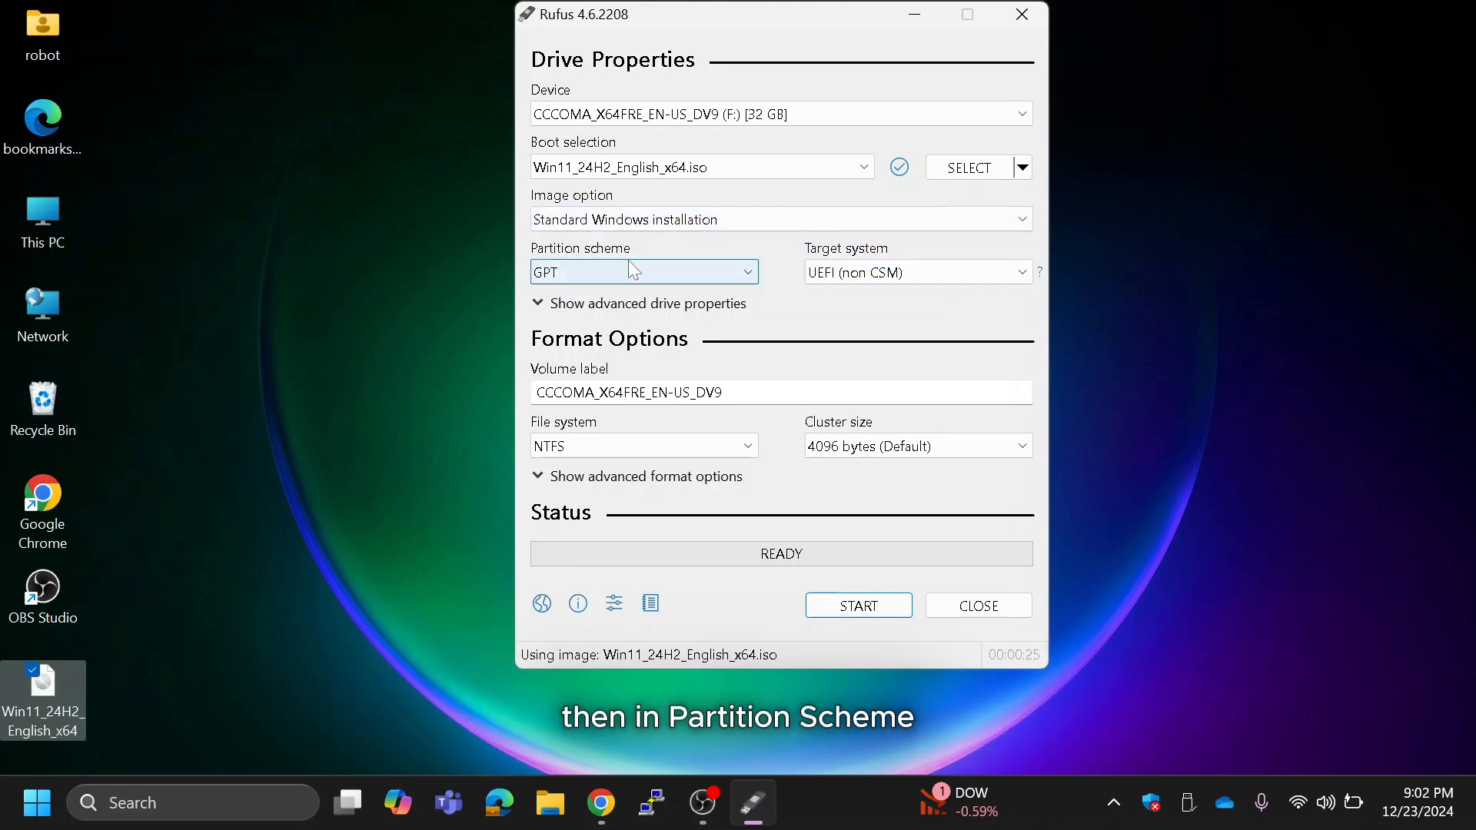
{"action": "left_click", "coordinate": [643, 272]}
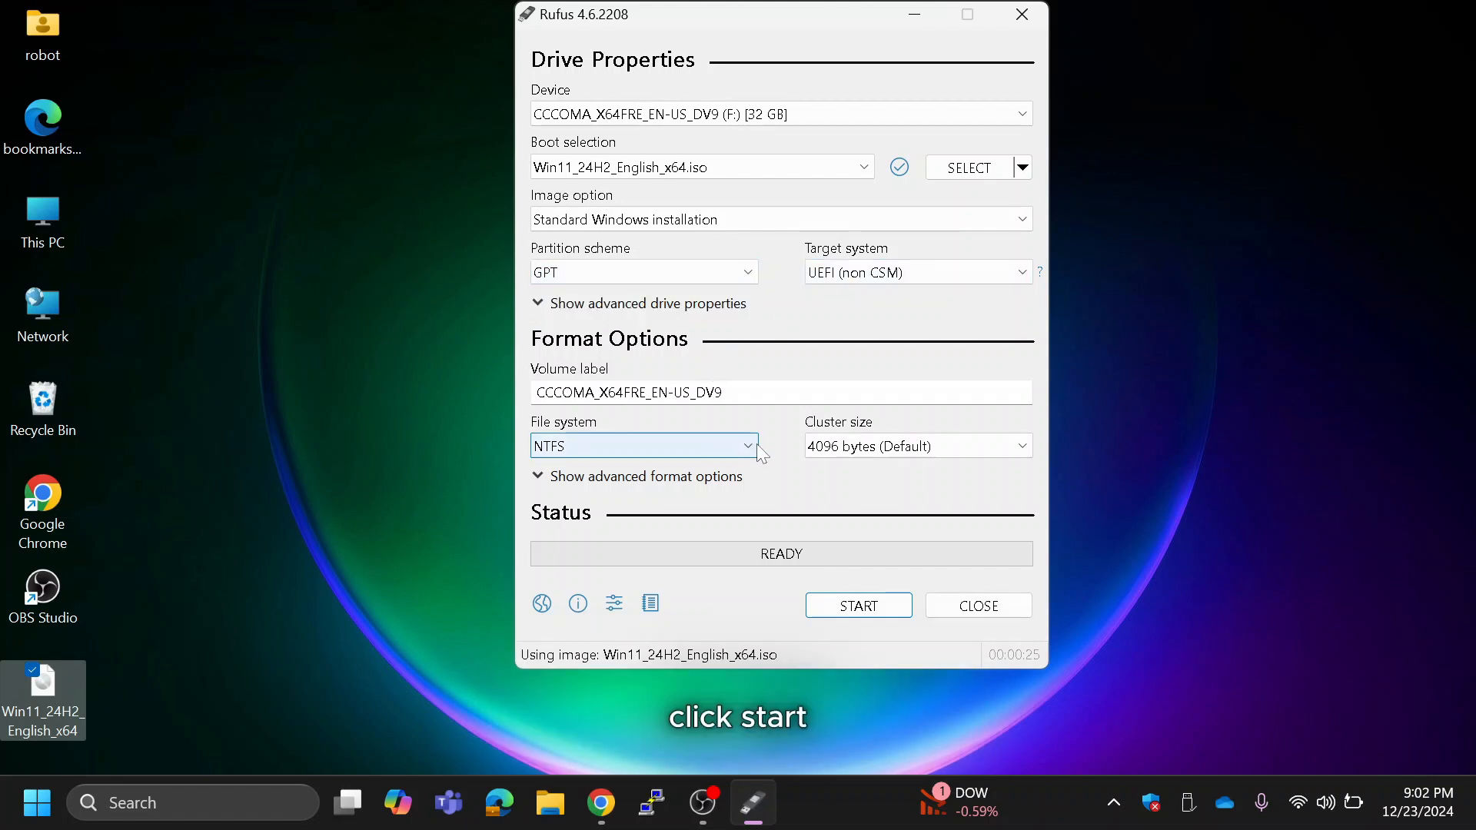
Start writing the image, keeping the RAM/TPM and online-account removal options, and confirm erasing the drive
{"action": "left_click", "coordinate": [856, 605]}
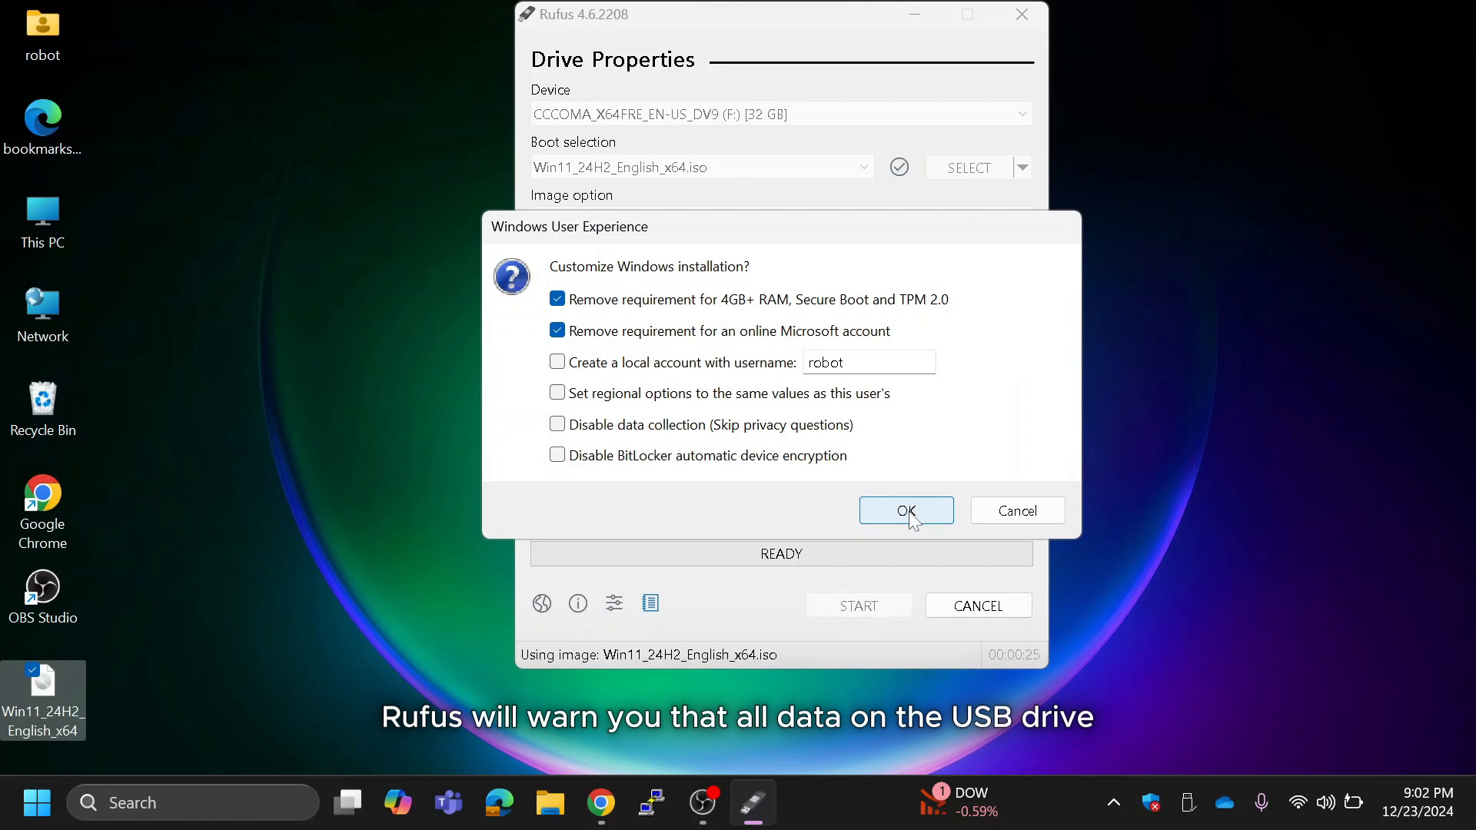
{"action": "left_click", "coordinate": [905, 511]}
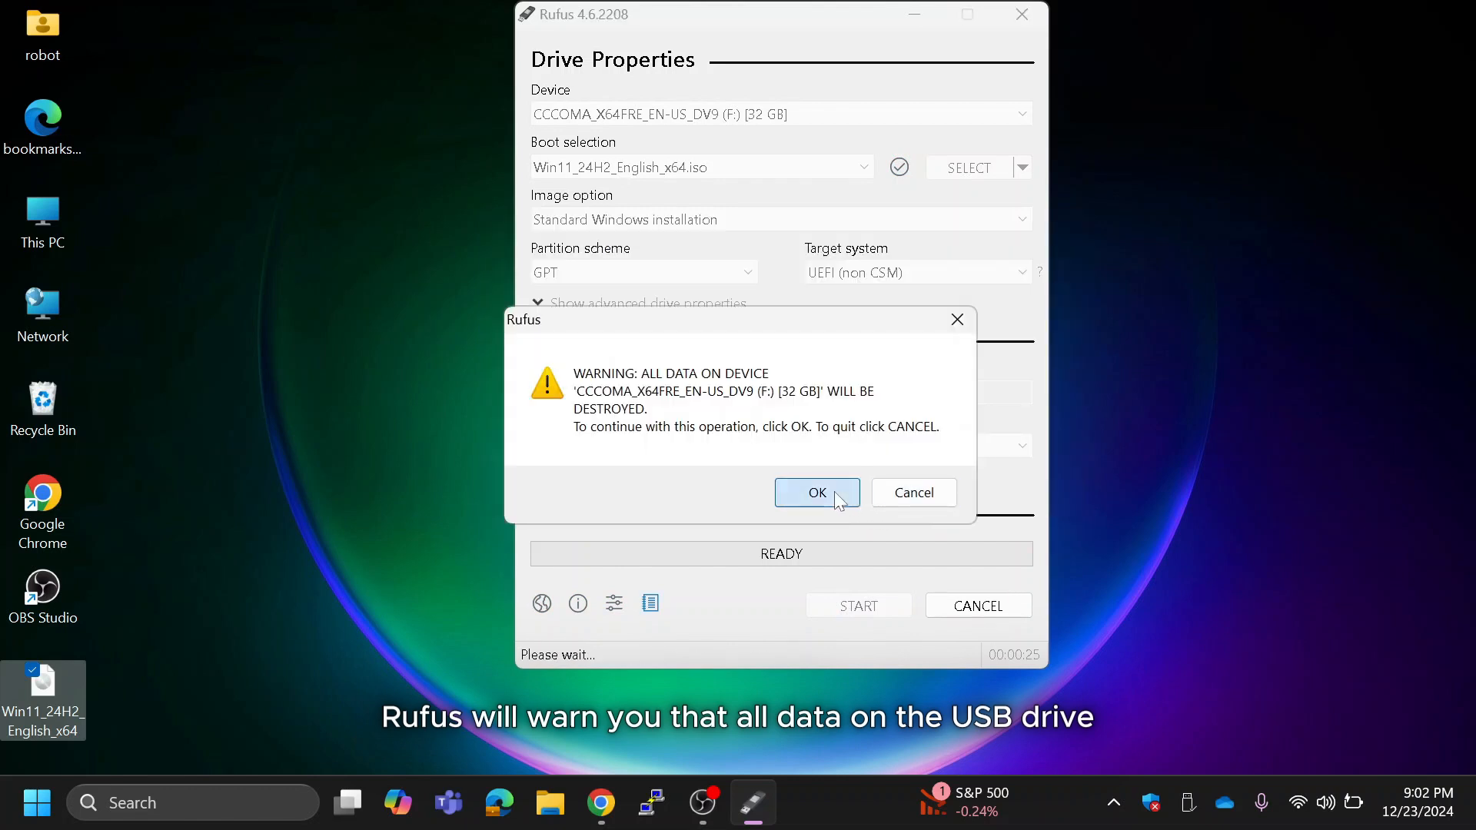
{"action": "left_click", "coordinate": [817, 492]}
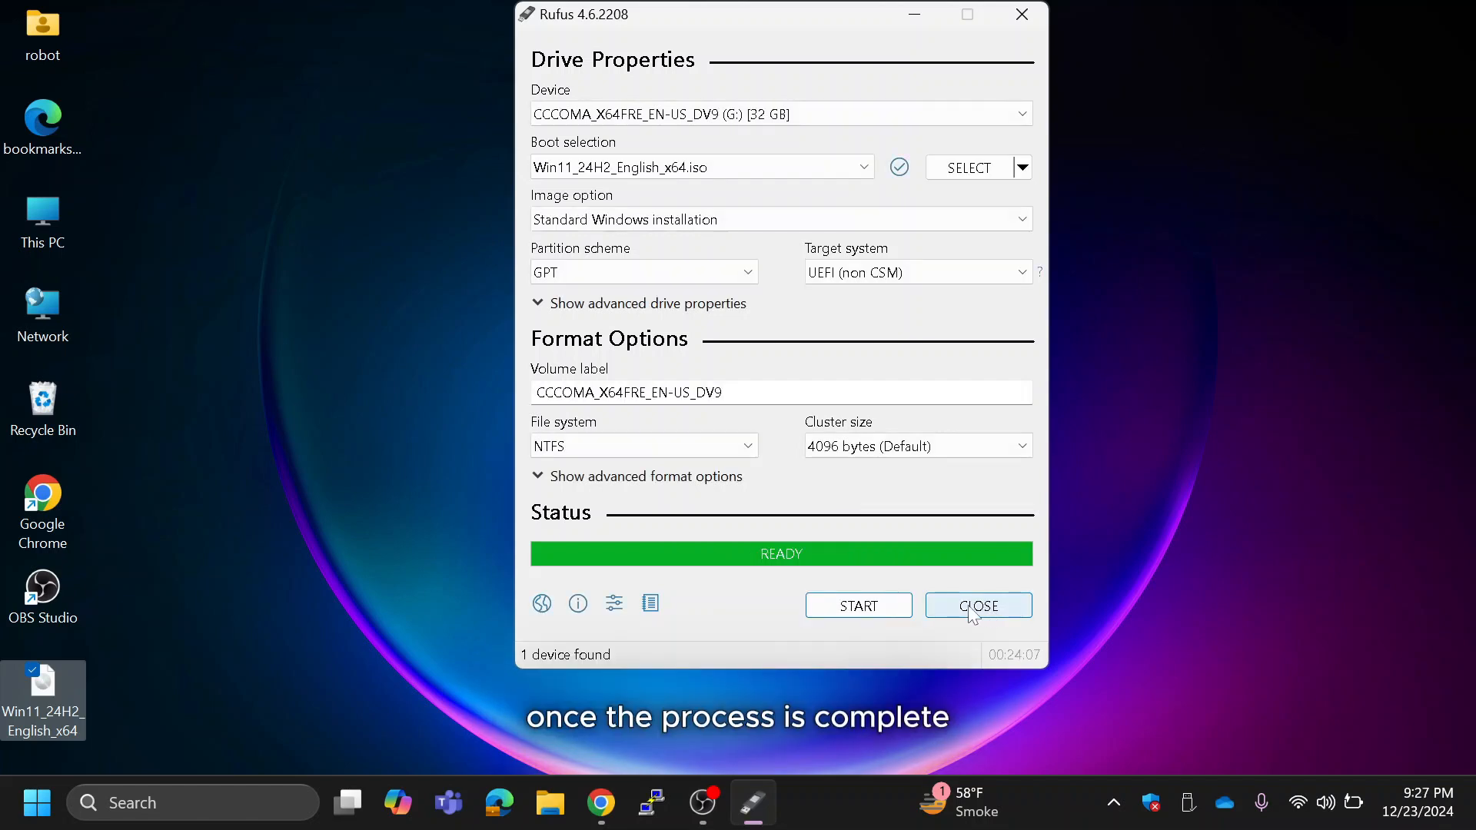
Close Rufus, view the setup files on the CCCOMA_X64FRE_EN-US_DV9 (G:) drive, then close File Explorer
{"action": "left_click", "coordinate": [978, 605]}
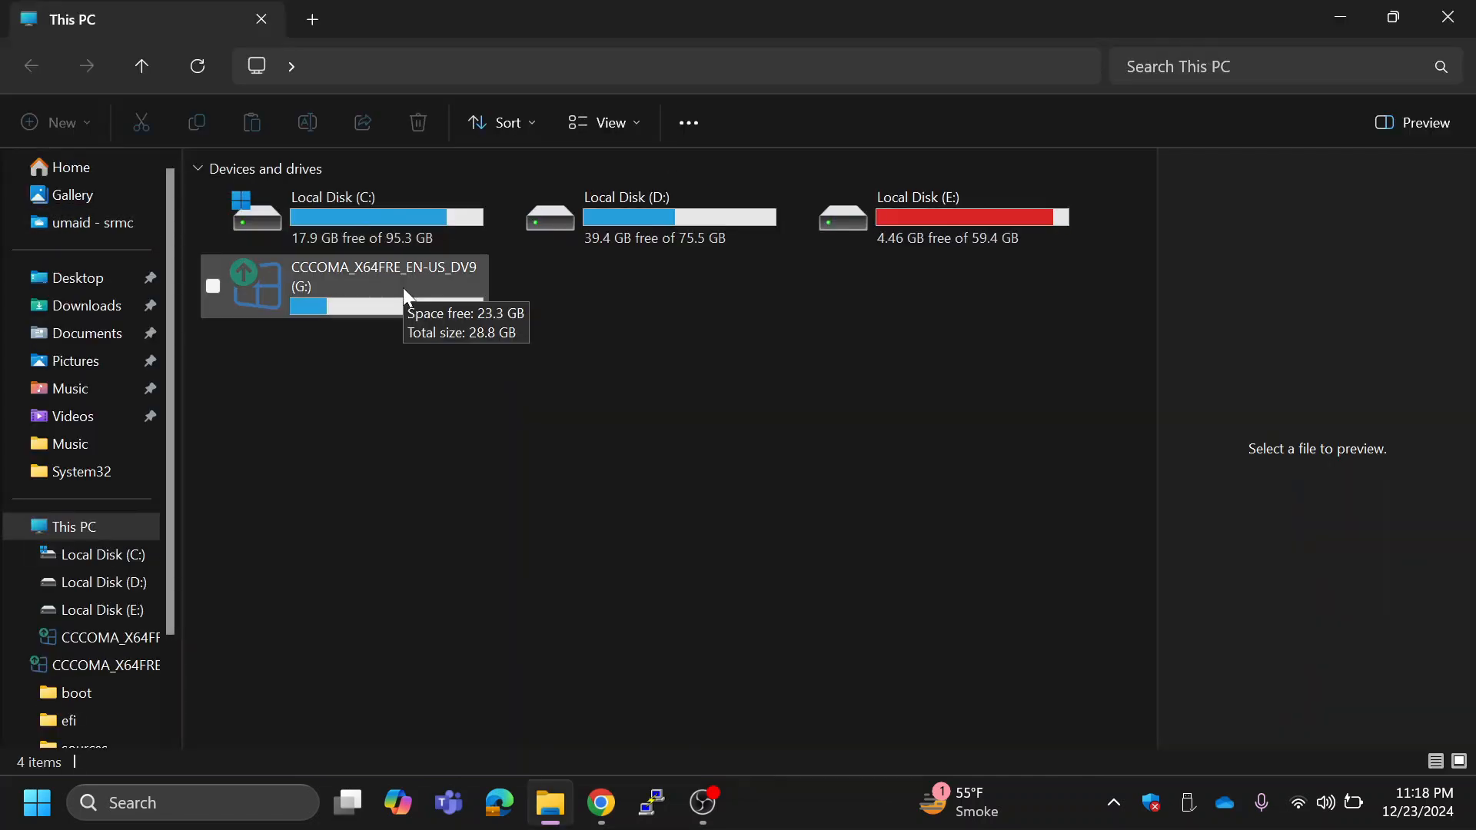
{"action": "double_click", "coordinate": [377, 283]}
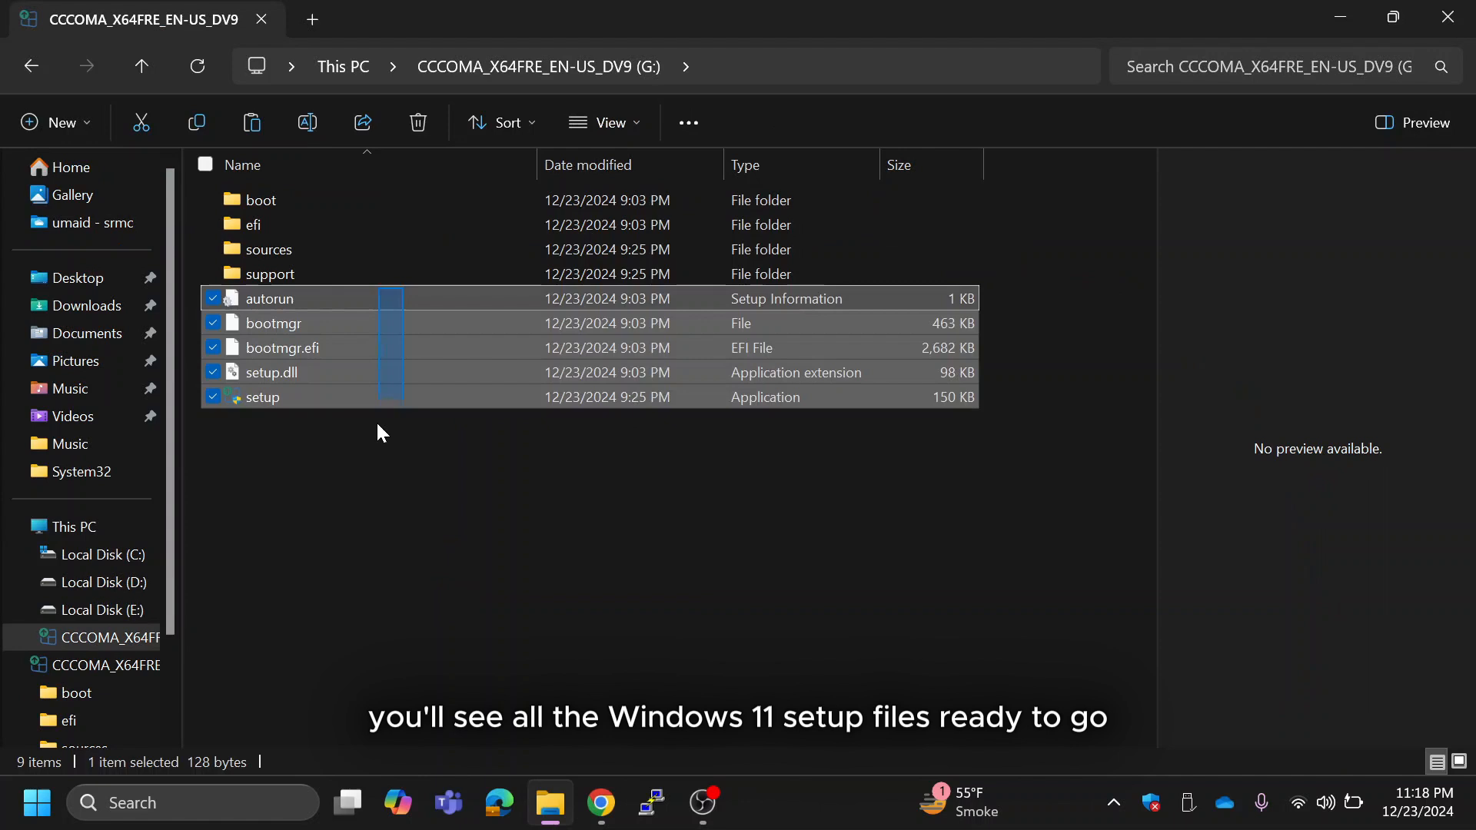
{"action": "left_click", "coordinate": [381, 470]}
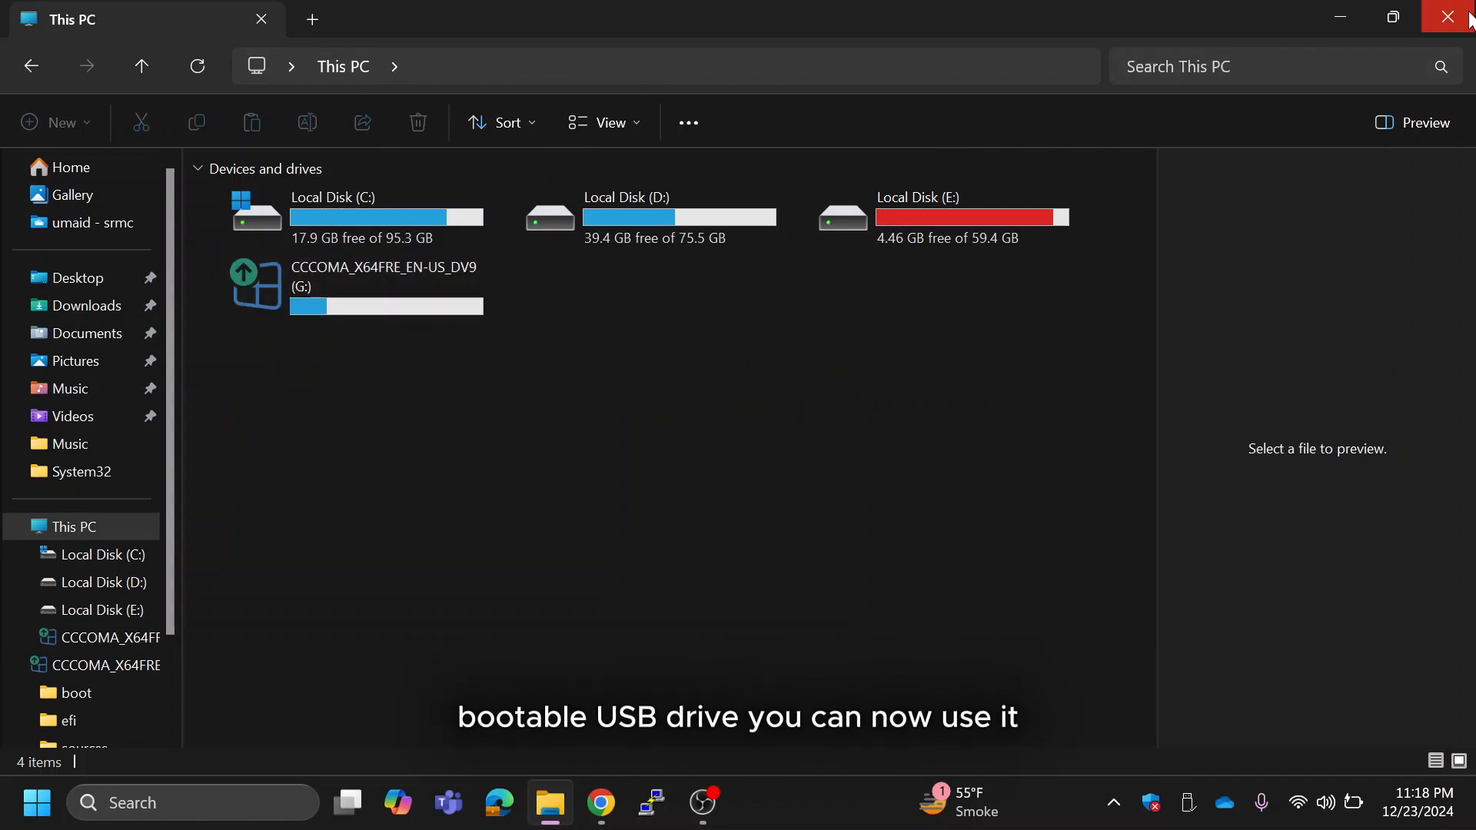
{"action": "left_click", "coordinate": [1453, 17]}
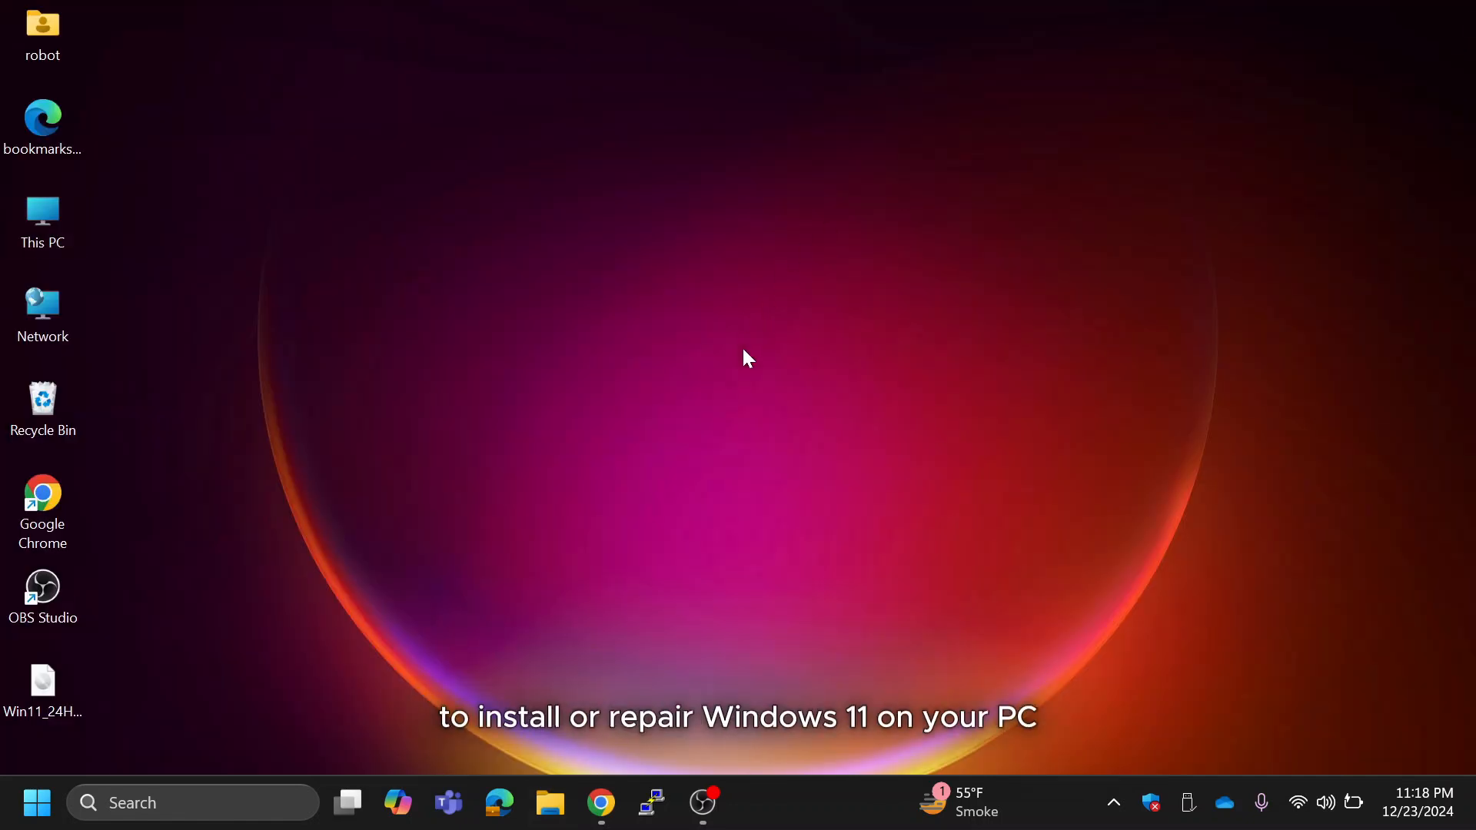